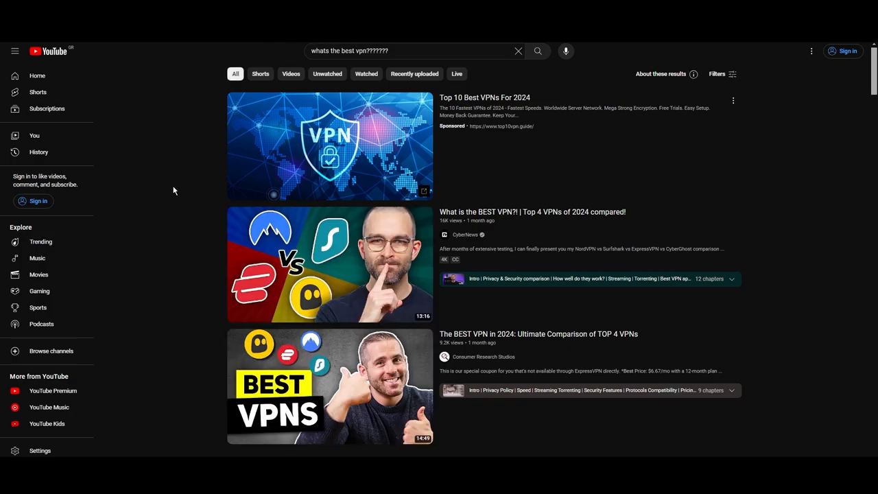
Scroll through the NordVPN Servers page country table down to the server-address-by-city section.
{"action": "scroll", "scroll_direction": "down", "scroll_amount": 3}
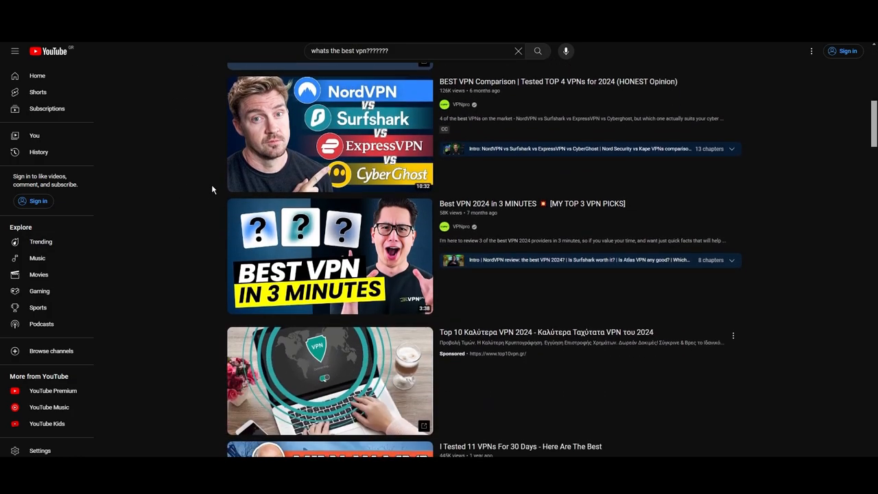
{"action": "scroll", "scroll_direction": "down", "scroll_amount": 3}
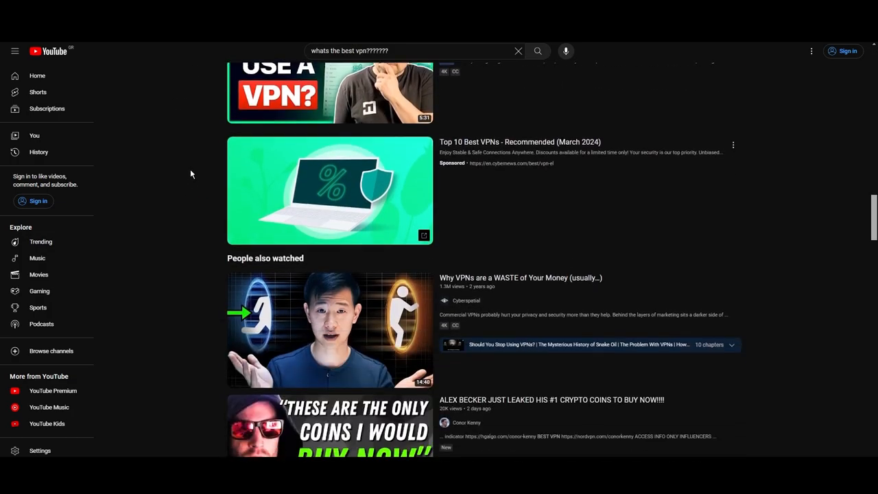
{"action": "scroll", "scroll_direction": "down", "scroll_amount": 3}
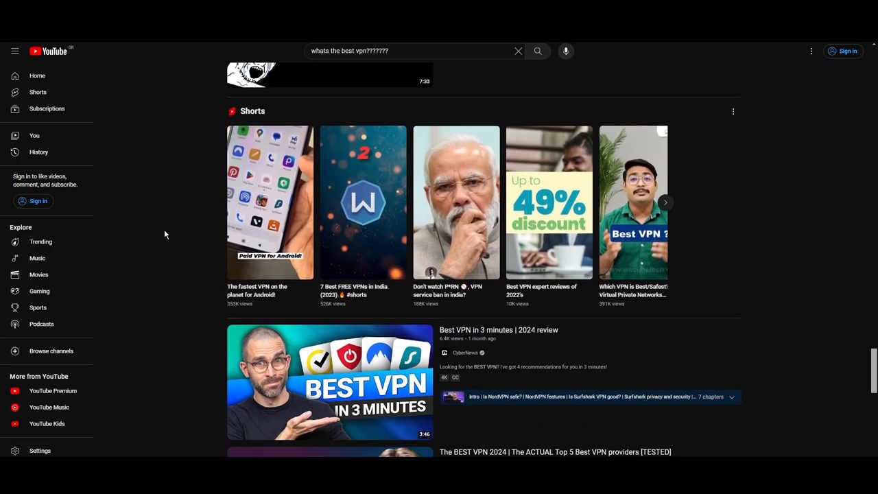
{"action": "scroll", "scroll_direction": "down", "scroll_amount": 3}
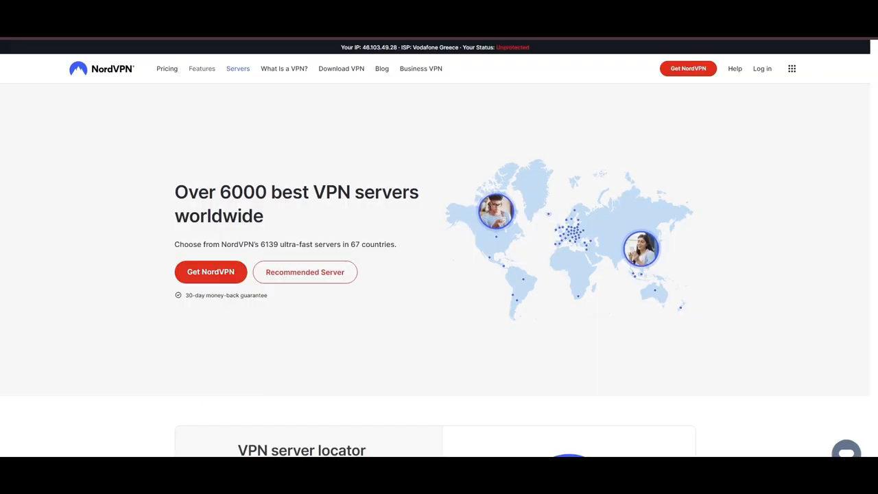
{"action": "scroll", "scroll_direction": "down", "scroll_amount": 3}
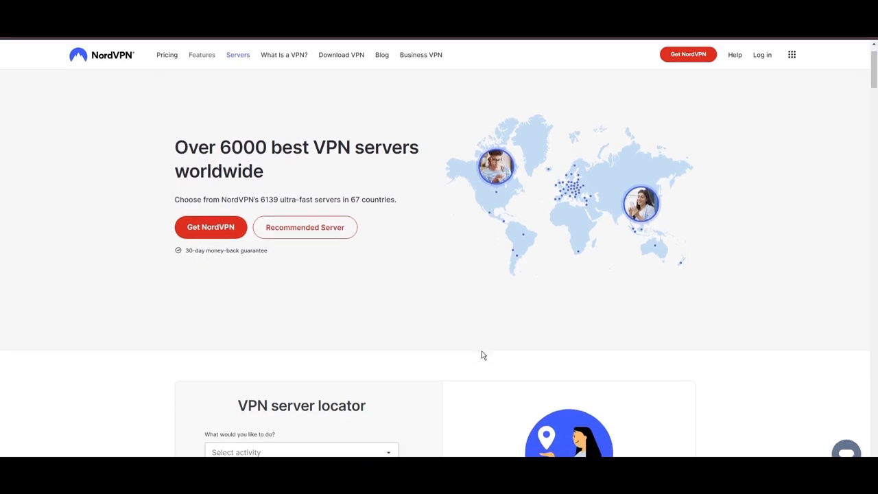
{"action": "scroll", "scroll_direction": "down", "scroll_amount": 3}
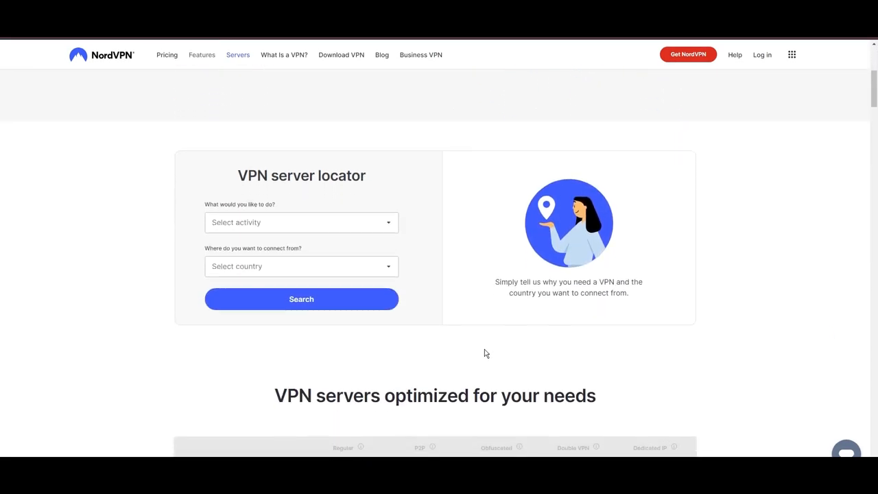
{"action": "scroll", "scroll_direction": "down", "scroll_amount": 3}
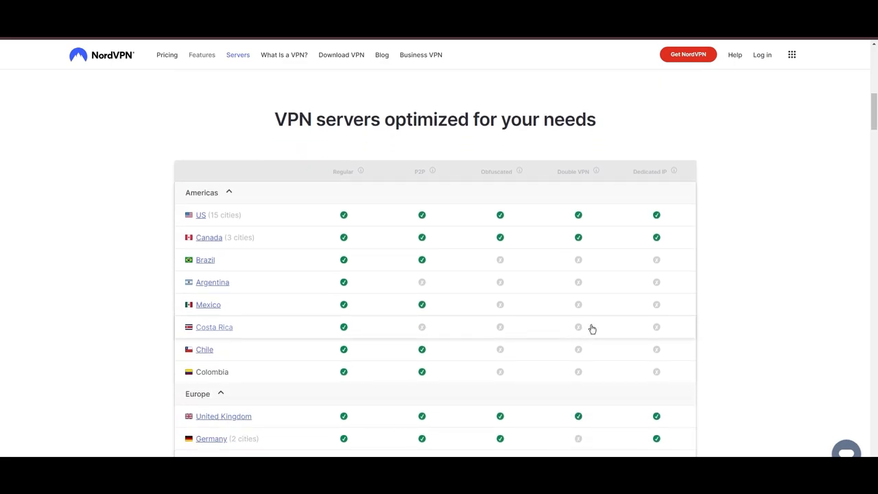
{"action": "scroll", "scroll_direction": "down", "scroll_amount": 3}
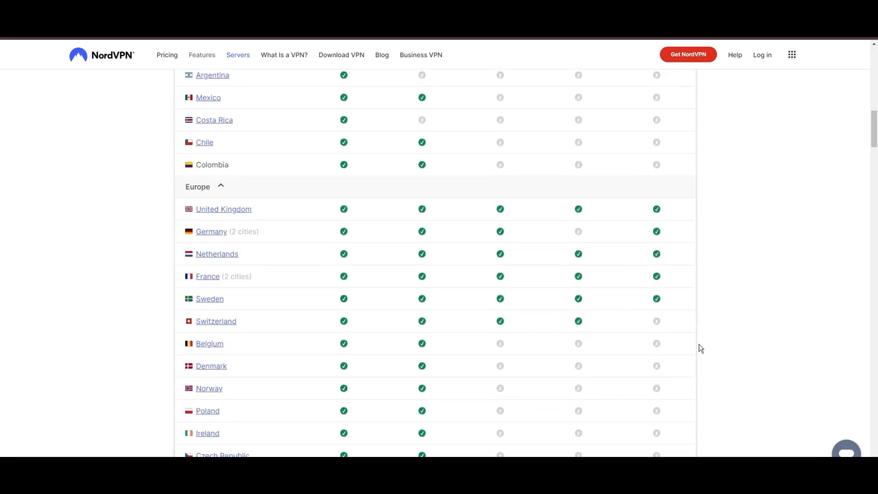
{"action": "scroll", "scroll_direction": "down", "scroll_amount": 3}
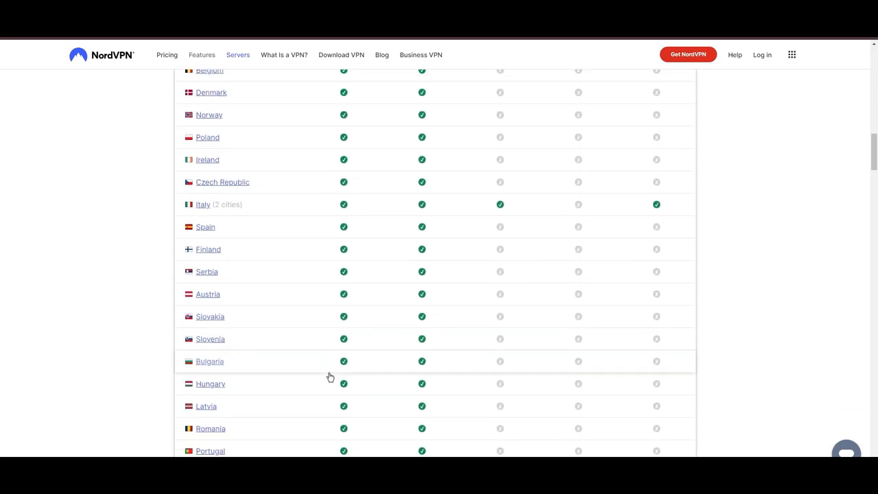
{"action": "scroll", "scroll_direction": "down", "scroll_amount": 3}
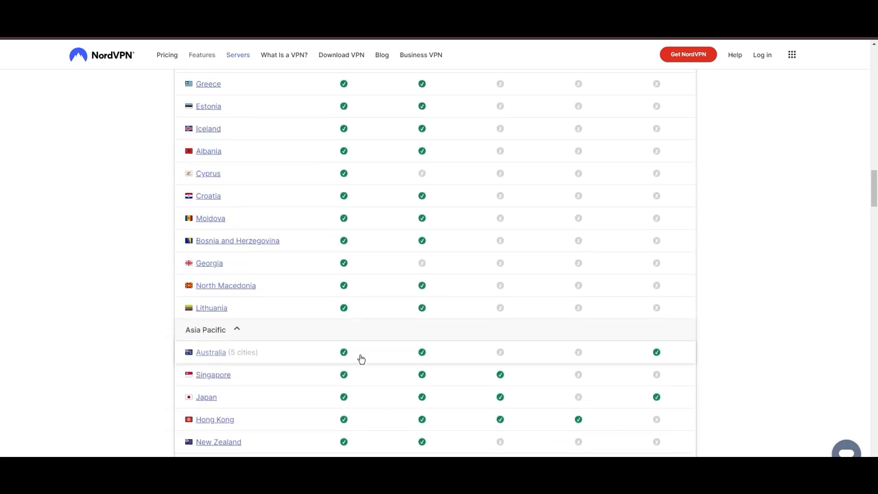
{"action": "scroll", "scroll_direction": "down", "scroll_amount": 3}
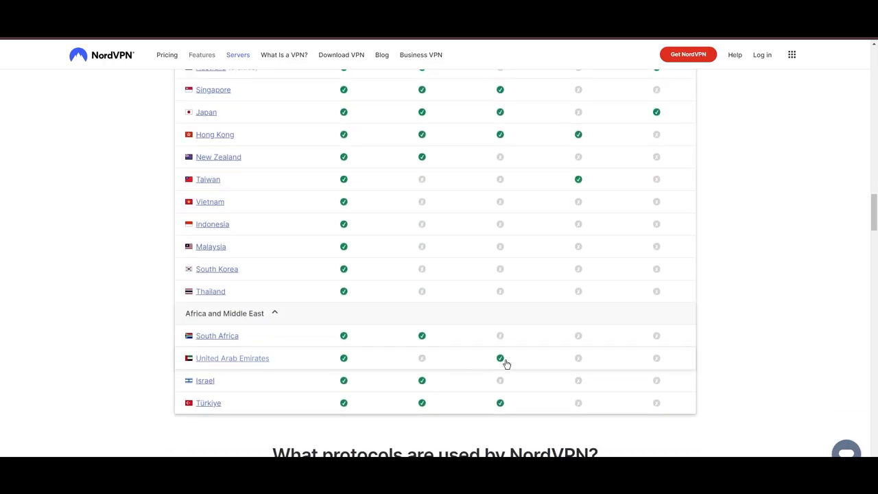
{"action": "scroll", "scroll_direction": "down", "scroll_amount": 3}
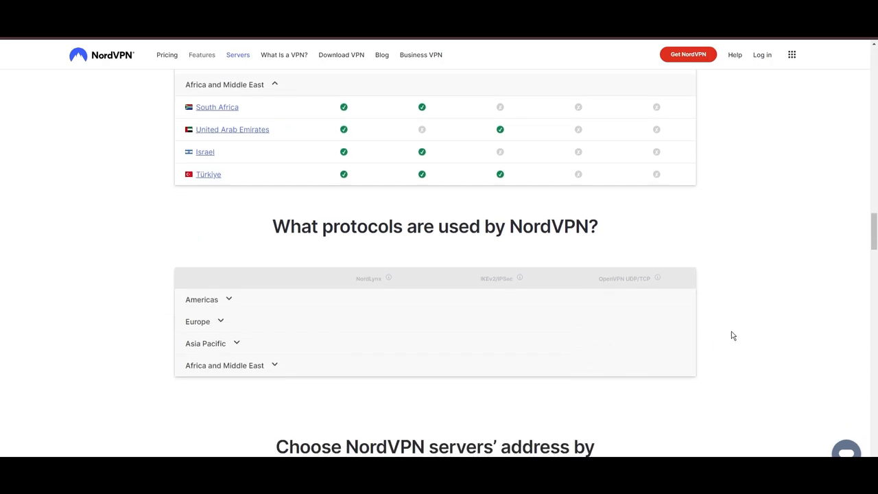
{"action": "scroll", "scroll_direction": "down", "scroll_amount": 3}
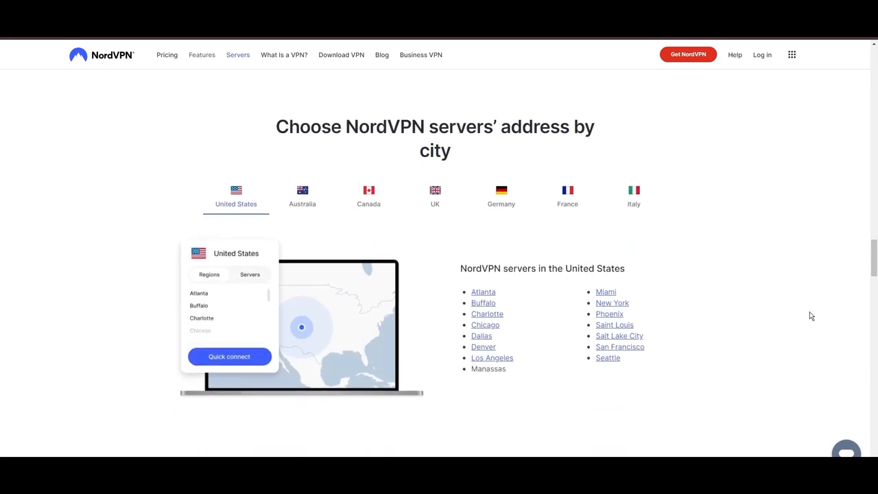
Switch the city server-address list to Canada, then France, and continue to the NordLynx article.
{"action": "left_click", "coordinate": [368, 195]}
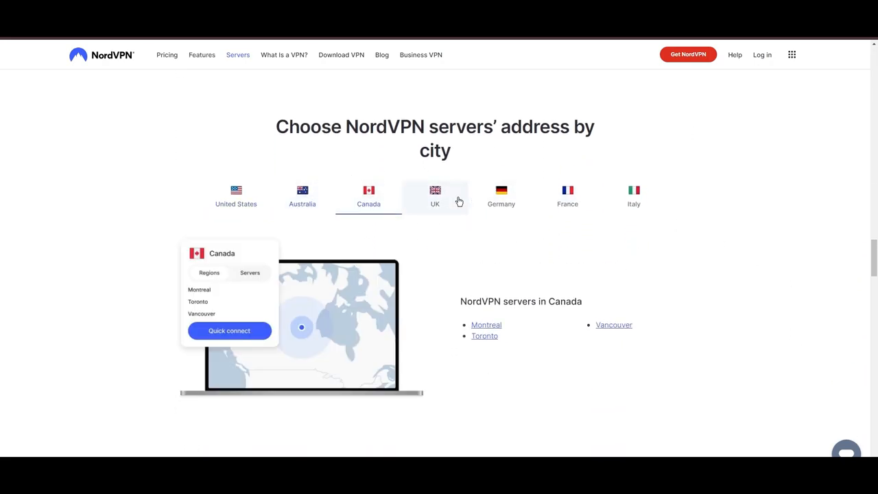
{"action": "left_click", "coordinate": [569, 198]}
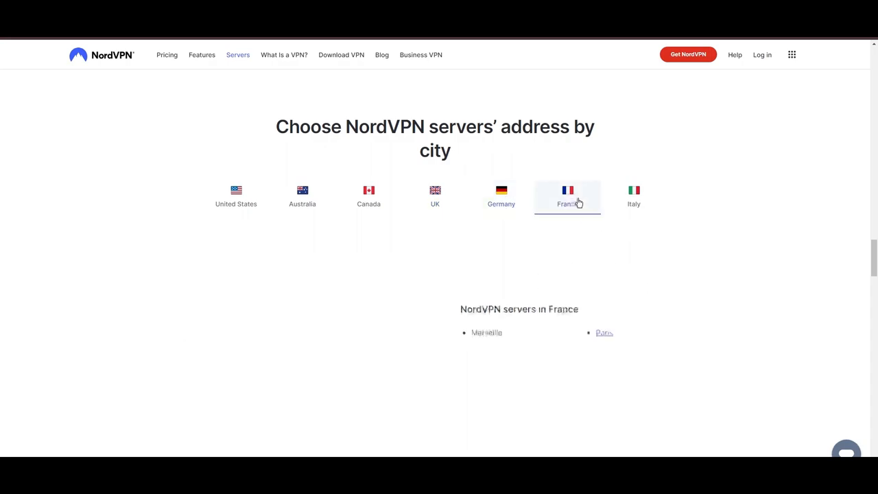
{"action": "left_click", "coordinate": [635, 195]}
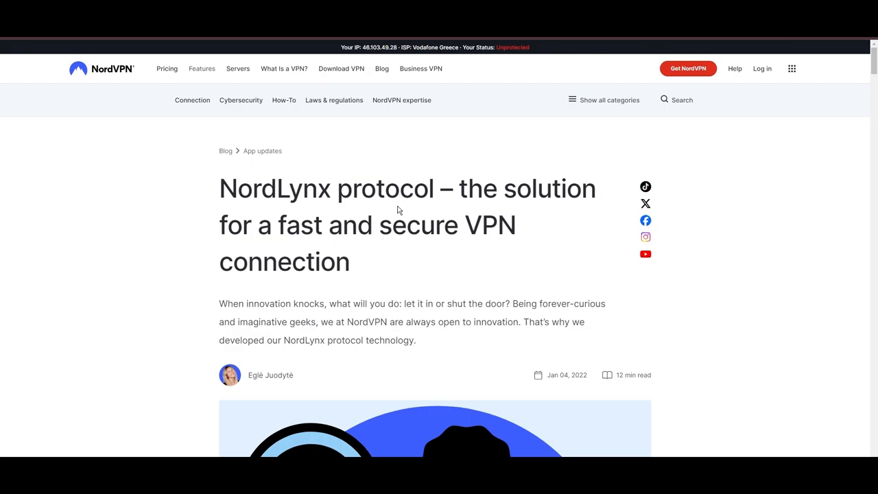
Scroll the NordLynx blog post past its contents to 'What is NordLynx and how does it work?'.
{"action": "scroll", "scroll_direction": "down", "scroll_amount": 3}
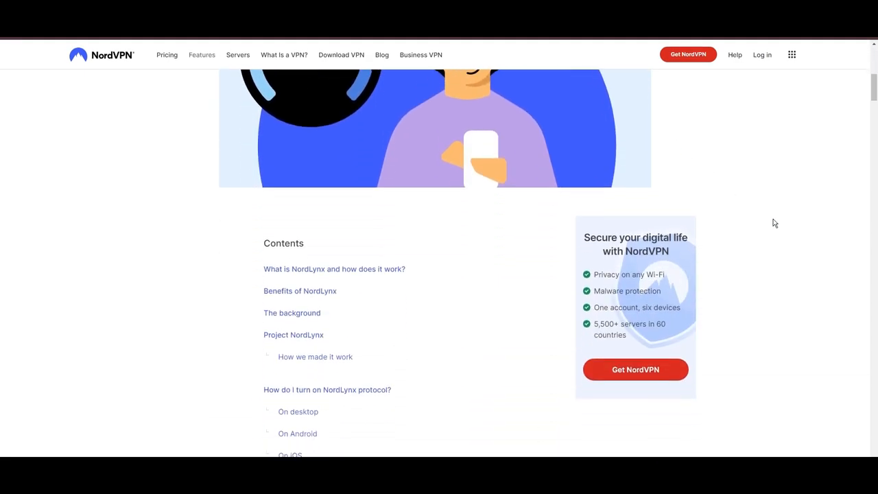
{"action": "scroll", "scroll_direction": "down", "scroll_amount": 3}
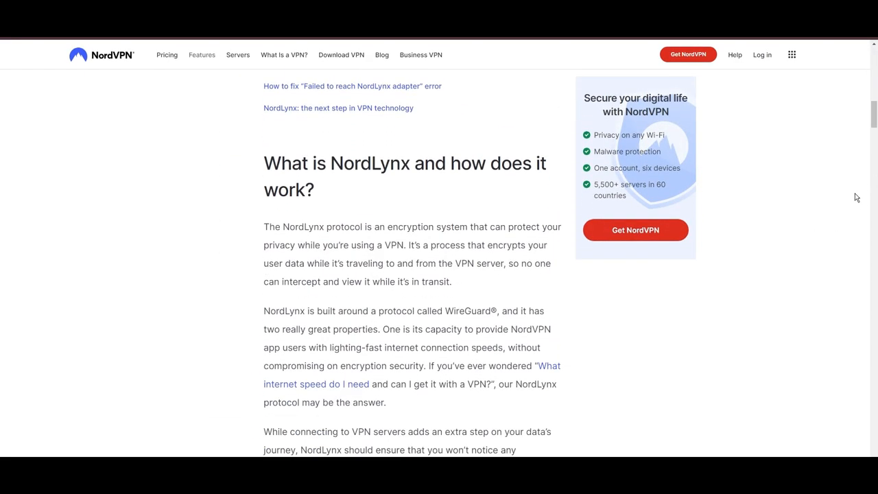
{"action": "scroll", "scroll_direction": "down", "scroll_amount": 3}
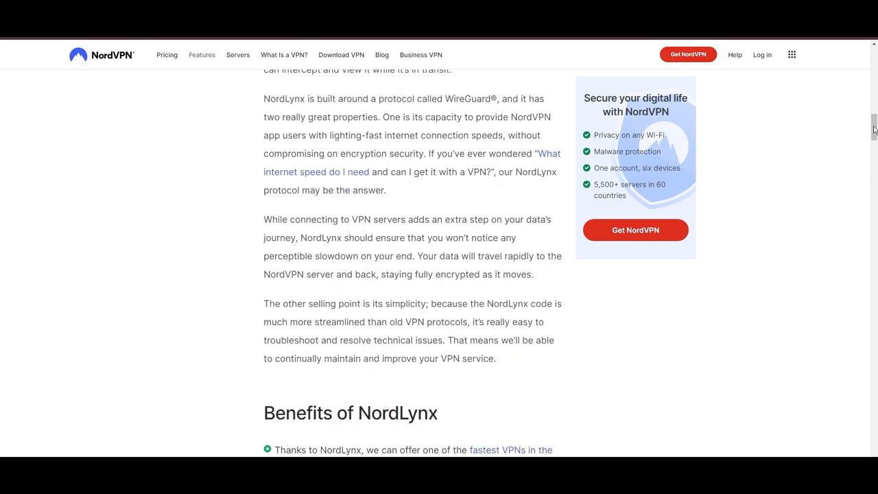
{"action": "scroll", "scroll_direction": "down", "scroll_amount": 3}
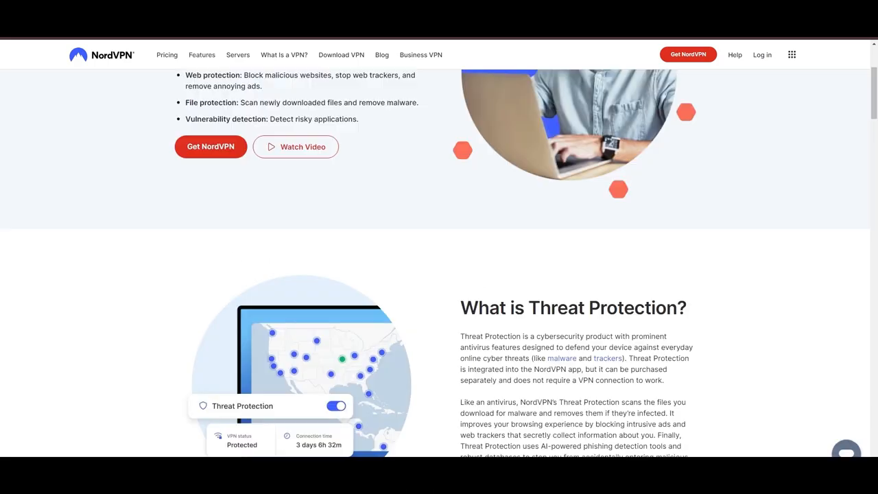
Review Threat Protection's web, File protection and Vulnerability detection benefit tabs.
{"action": "scroll", "scroll_direction": "down", "scroll_amount": 3}
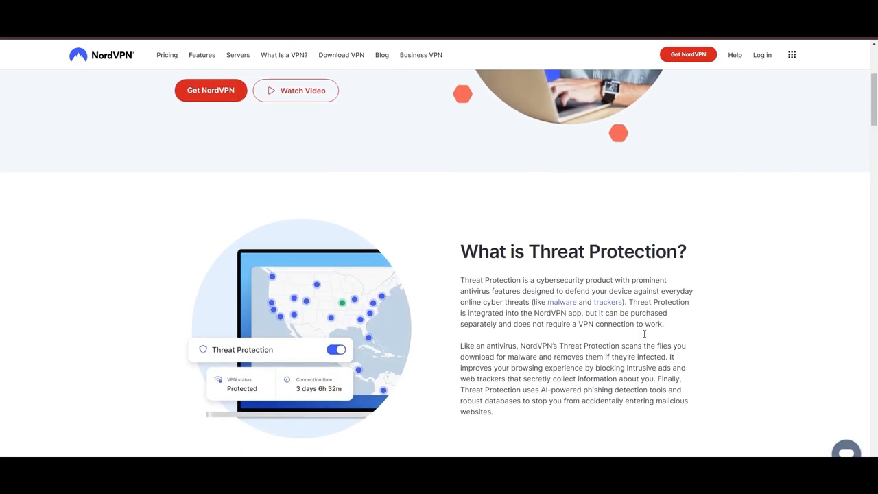
{"action": "scroll", "scroll_direction": "down", "scroll_amount": 3}
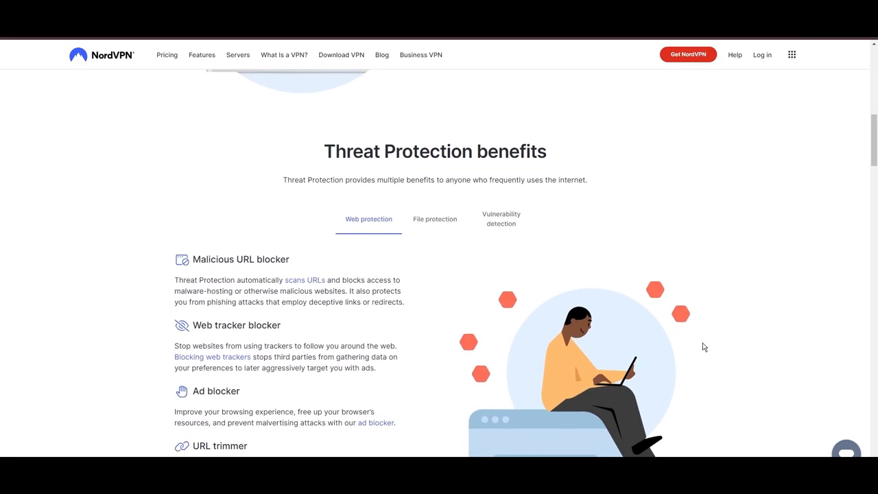
{"action": "scroll", "scroll_direction": "down", "scroll_amount": 3}
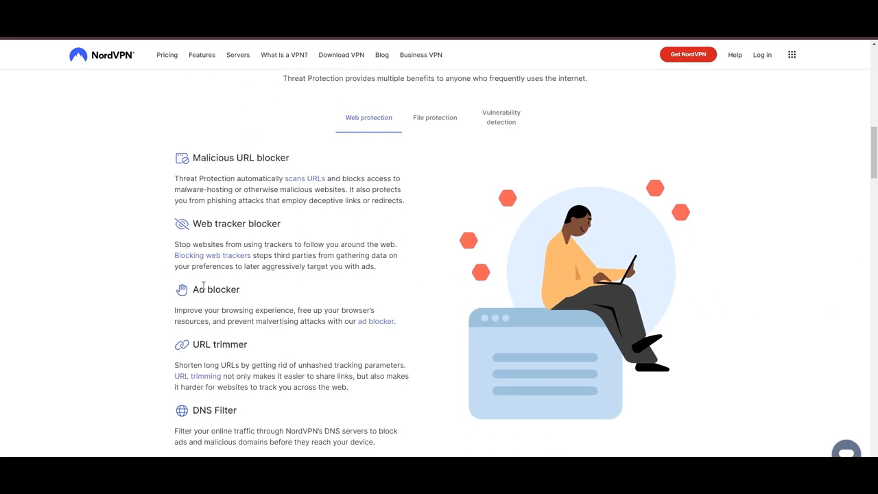
{"action": "mouse_move", "coordinate": [214, 401]}
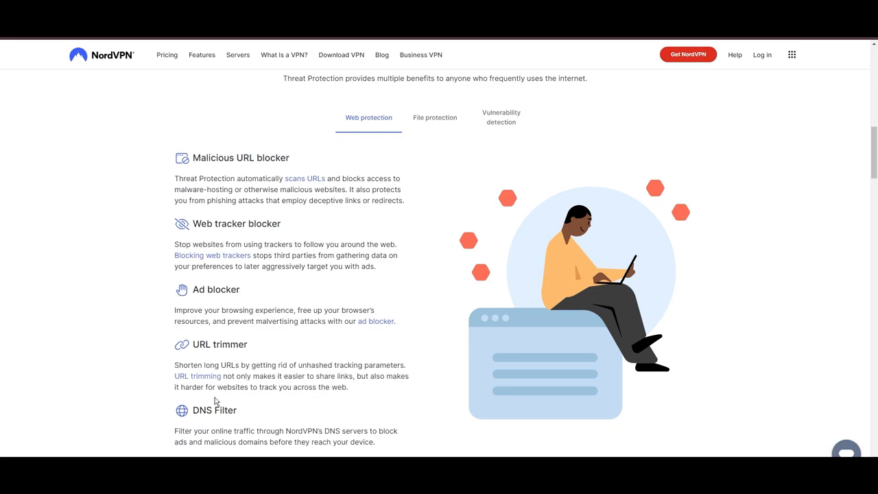
{"action": "left_click", "coordinate": [434, 118]}
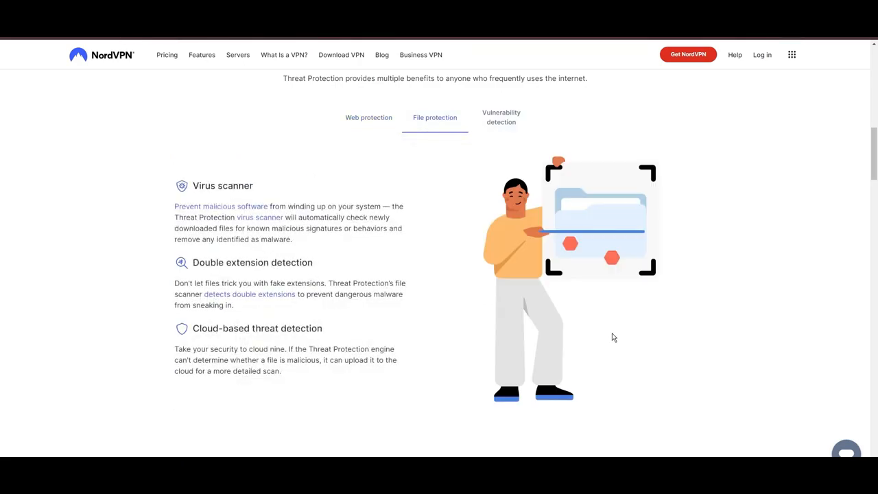
{"action": "mouse_move", "coordinate": [501, 118]}
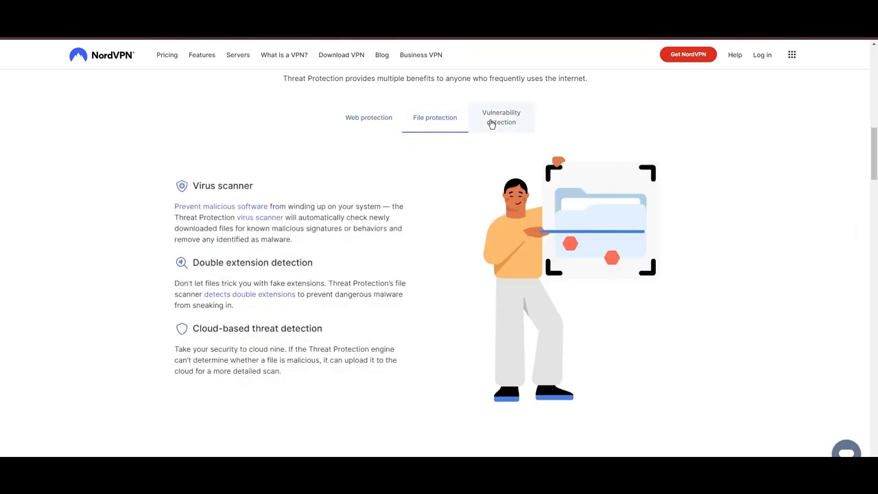
{"action": "left_click", "coordinate": [501, 118]}
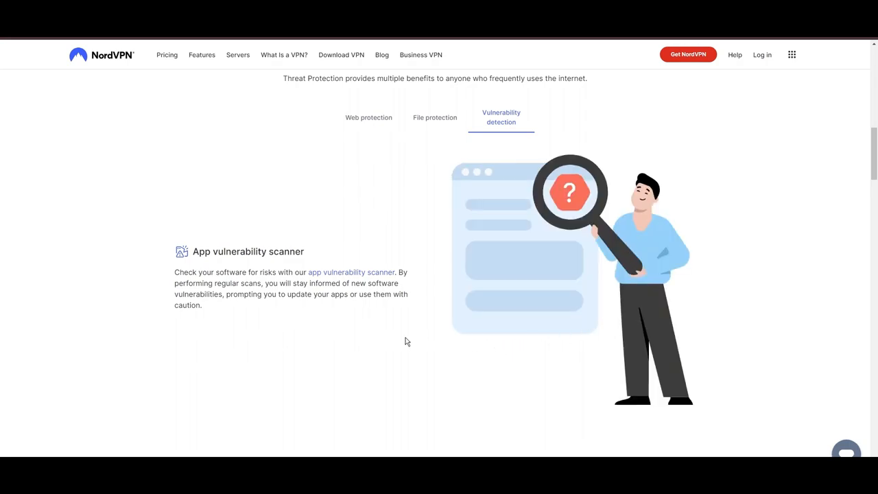
{"action": "scroll", "scroll_direction": "down", "scroll_amount": 3}
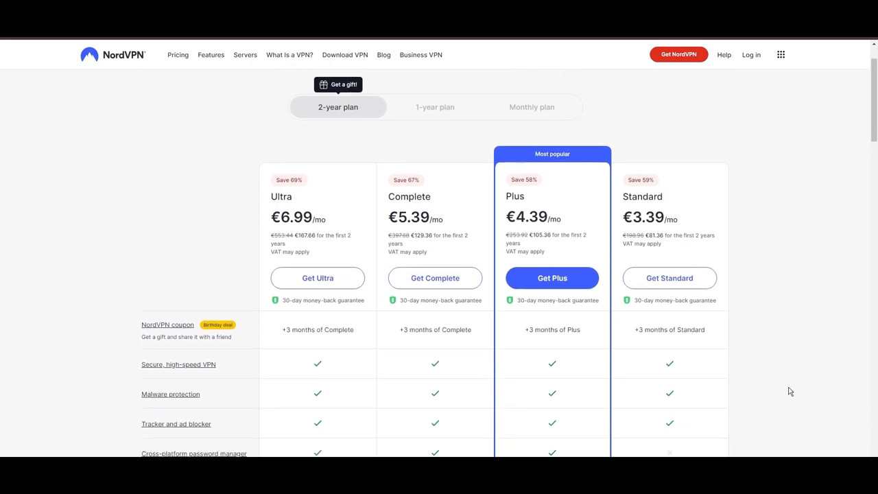
Scroll the 2-year plan table: Ultra €6.99, Complete €5.39, Plus €4.39, Standard €3.39 monthly.
{"action": "scroll", "scroll_direction": "down", "scroll_amount": 3}
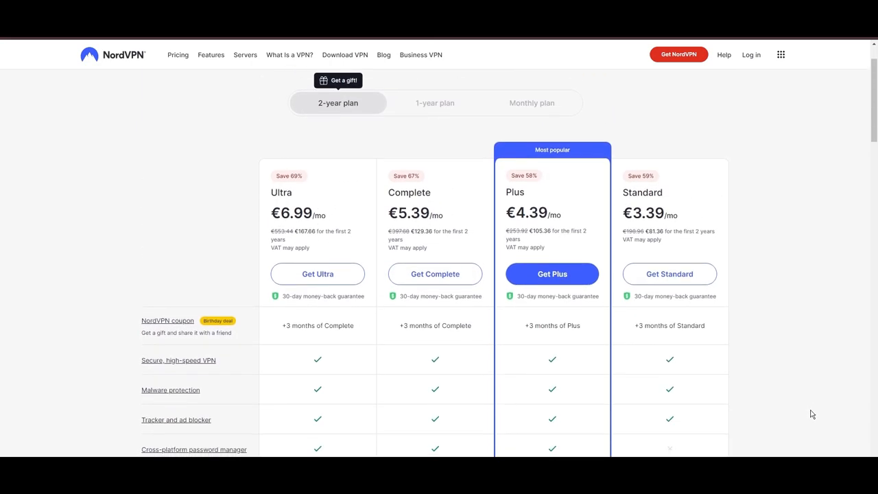
{"action": "scroll", "scroll_direction": "down", "scroll_amount": 3}
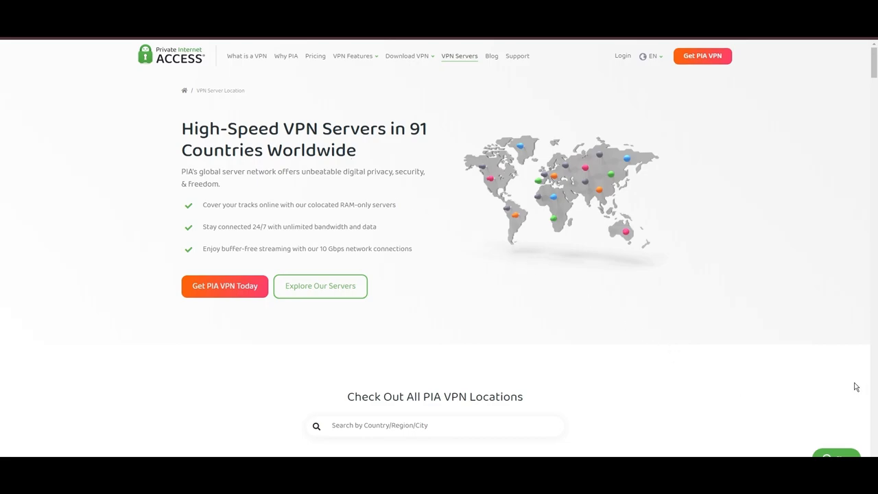
Scroll PIA's server location tables through Americas, Europe, Asia Pacific and Middle East regions.
{"action": "scroll", "scroll_direction": "down", "scroll_amount": 3}
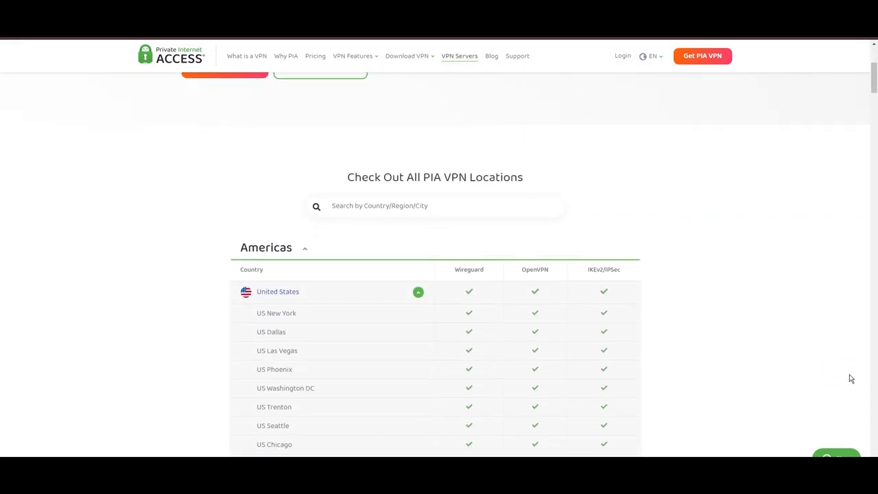
{"action": "scroll", "scroll_direction": "down", "scroll_amount": 3}
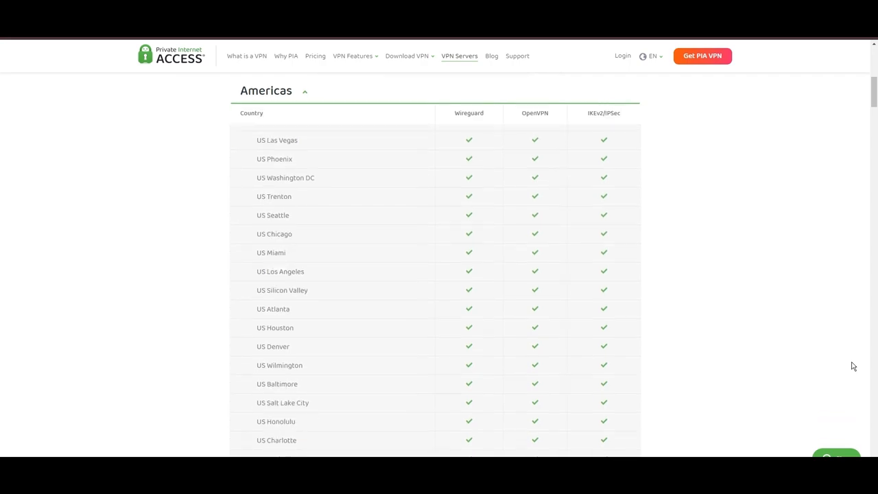
{"action": "scroll", "scroll_direction": "down", "scroll_amount": 3}
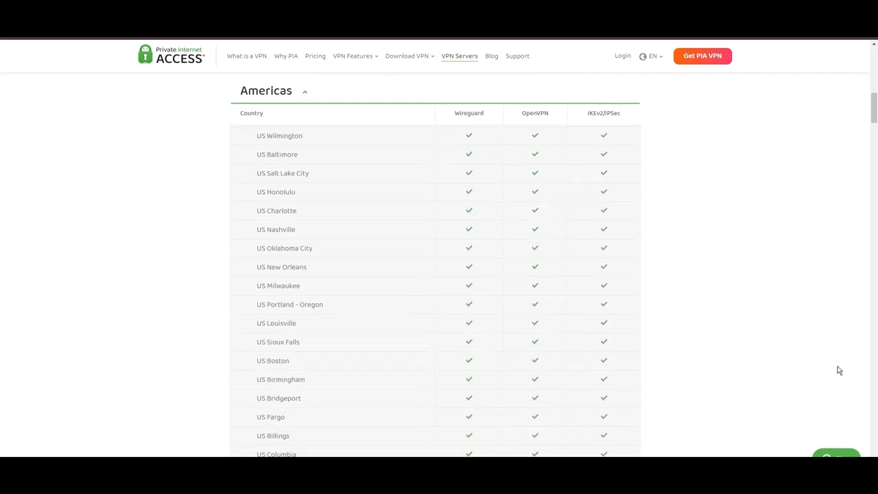
{"action": "scroll", "scroll_direction": "down", "scroll_amount": 3}
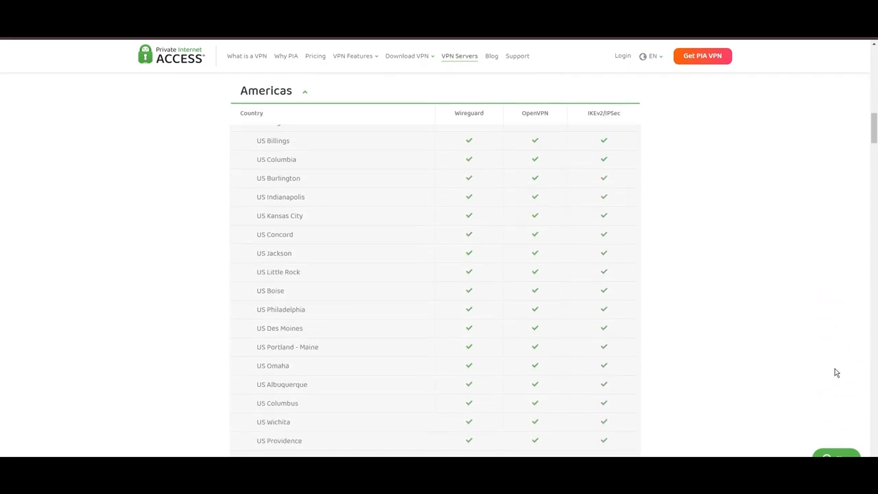
{"action": "scroll", "scroll_direction": "down", "scroll_amount": 3}
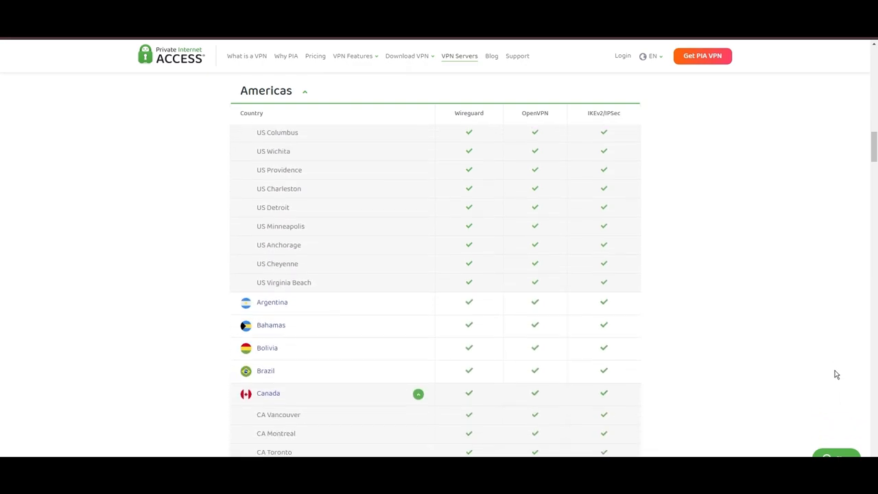
{"action": "scroll", "scroll_direction": "down", "scroll_amount": 3}
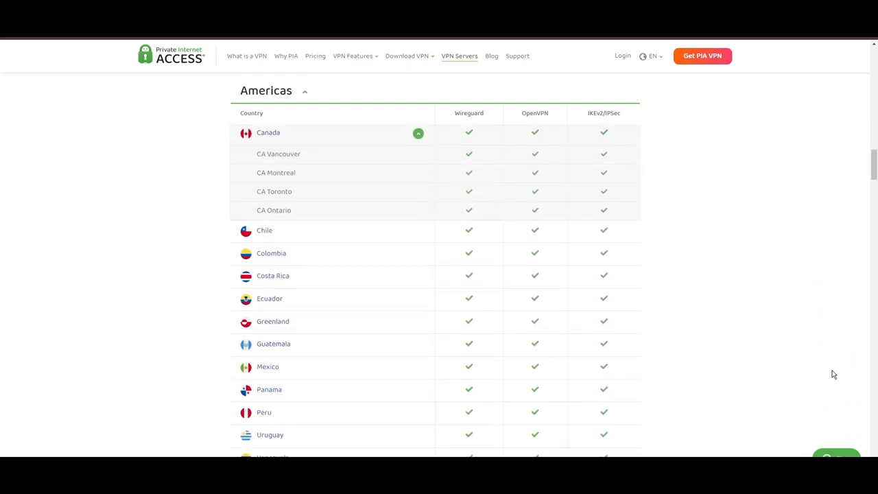
{"action": "scroll", "scroll_direction": "down", "scroll_amount": 3}
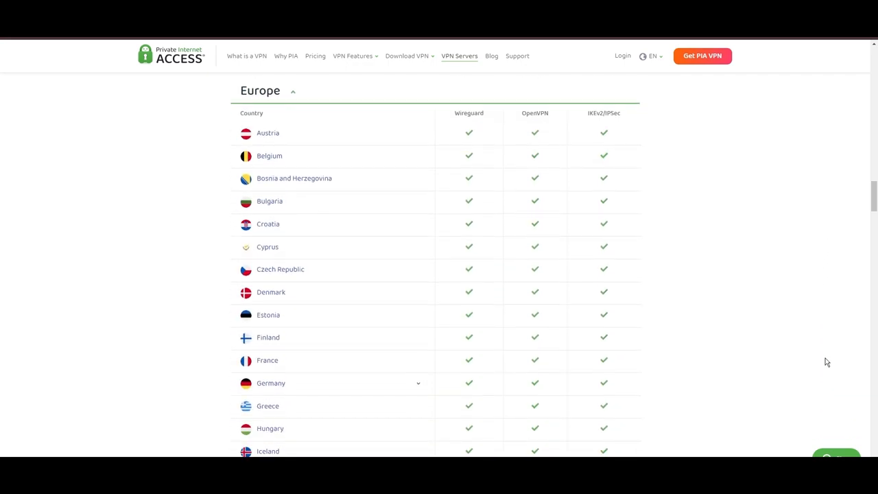
{"action": "scroll", "scroll_direction": "down", "scroll_amount": 3}
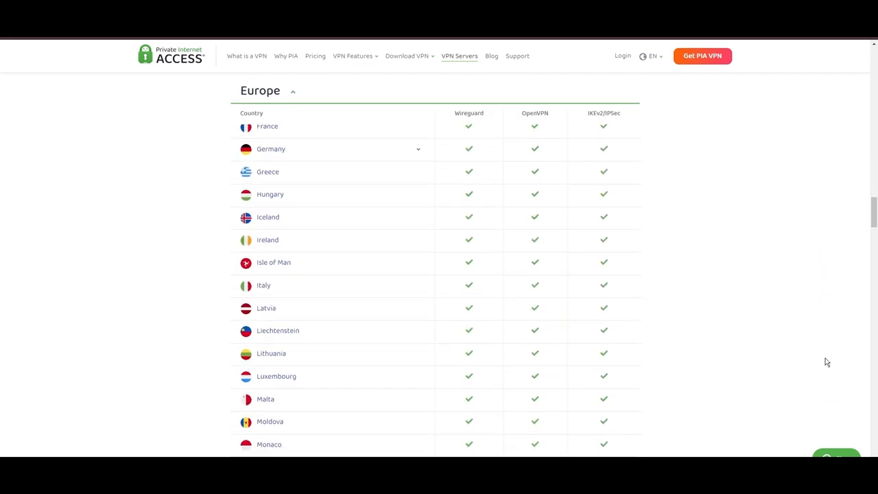
{"action": "scroll", "scroll_direction": "down", "scroll_amount": 3}
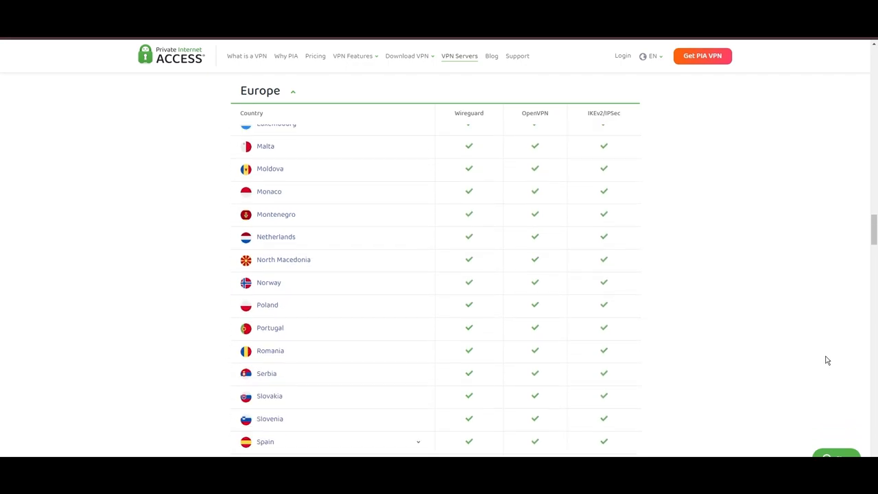
{"action": "scroll", "scroll_direction": "down", "scroll_amount": 3}
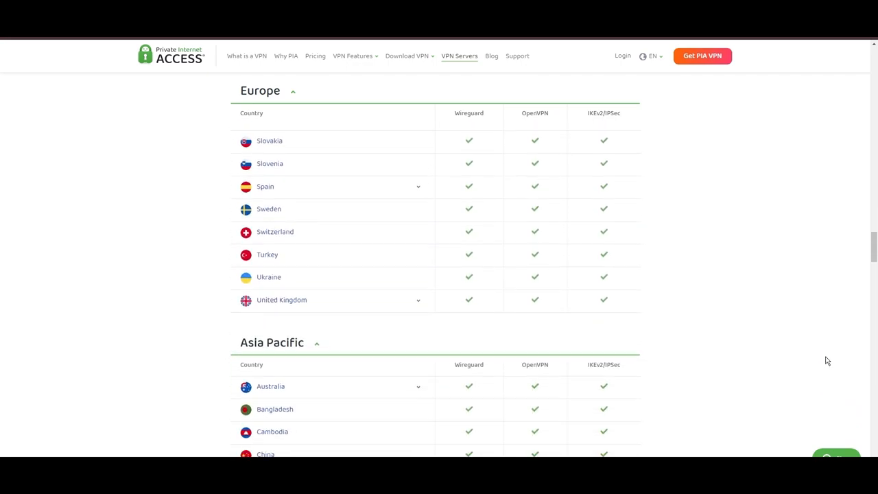
{"action": "scroll", "scroll_direction": "down", "scroll_amount": 3}
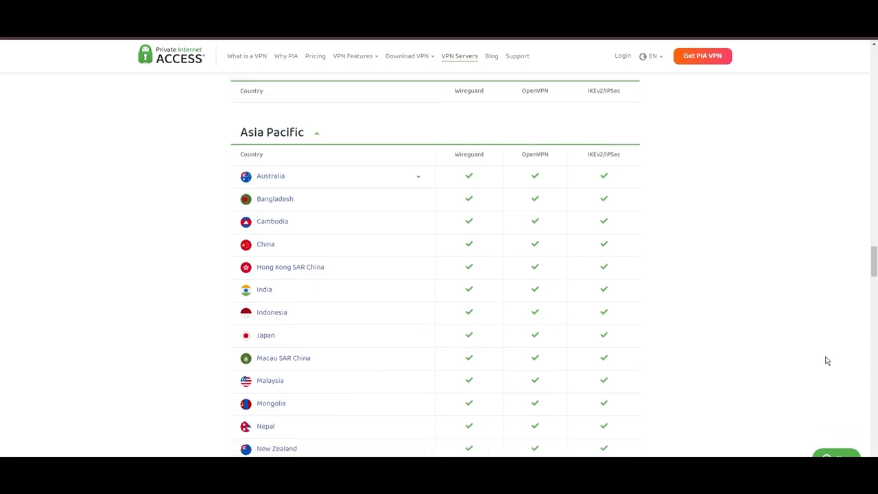
{"action": "scroll", "scroll_direction": "down", "scroll_amount": 3}
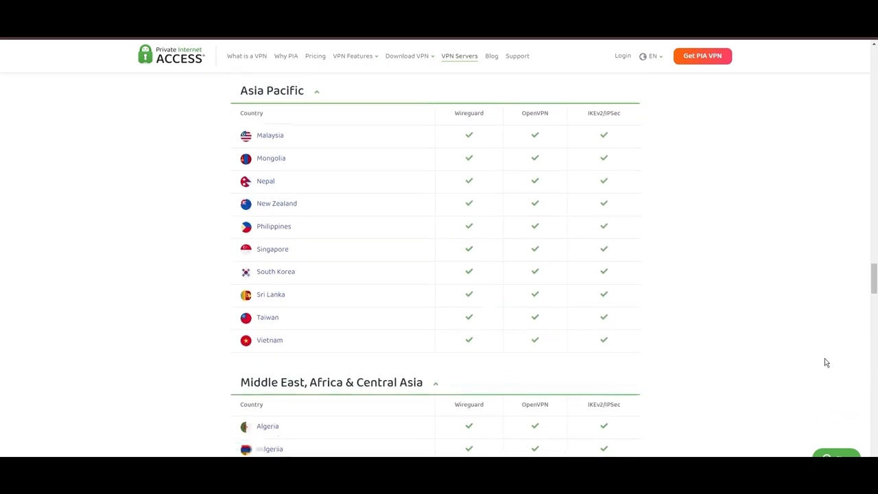
{"action": "scroll", "scroll_direction": "down", "scroll_amount": 3}
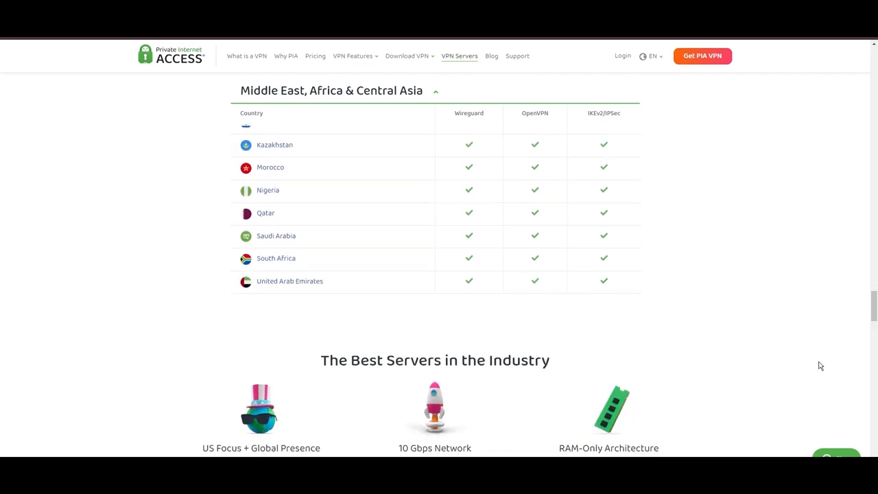
{"action": "scroll", "scroll_direction": "down", "scroll_amount": 3}
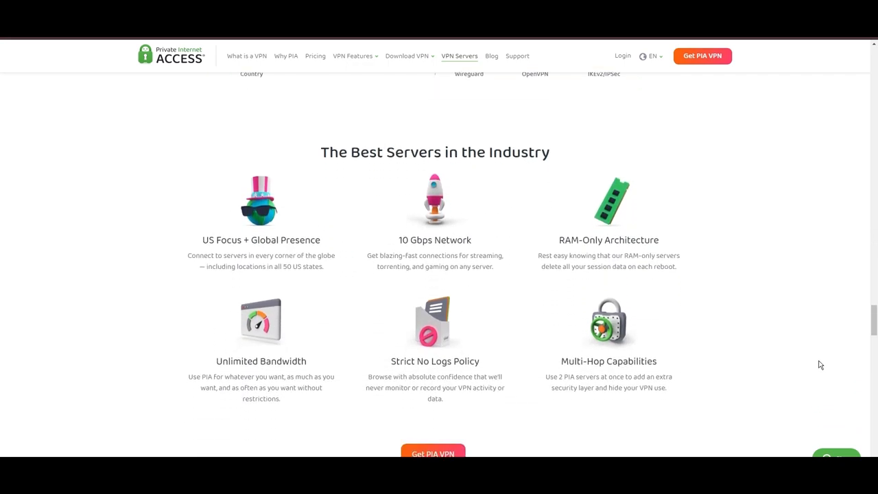
{"action": "scroll", "scroll_direction": "down", "scroll_amount": 3}
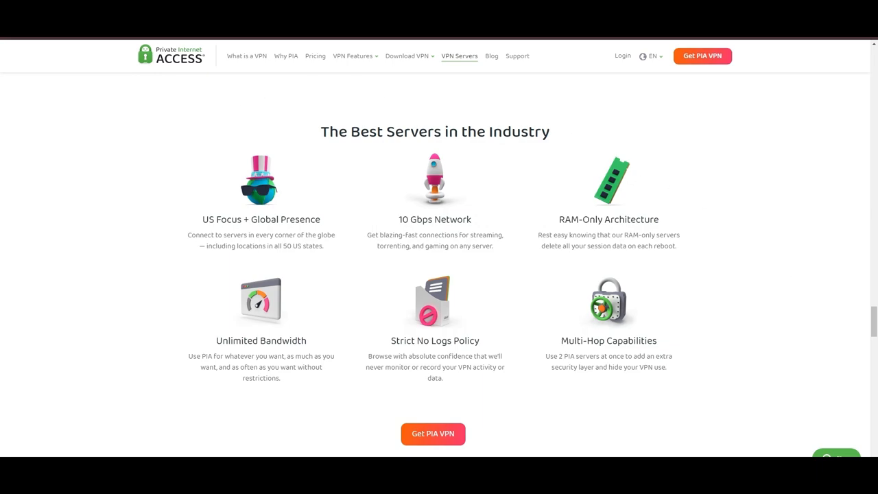
Go to PIA's no-logs policy page from the VPN Features navigation.
{"action": "left_click", "coordinate": [354, 55]}
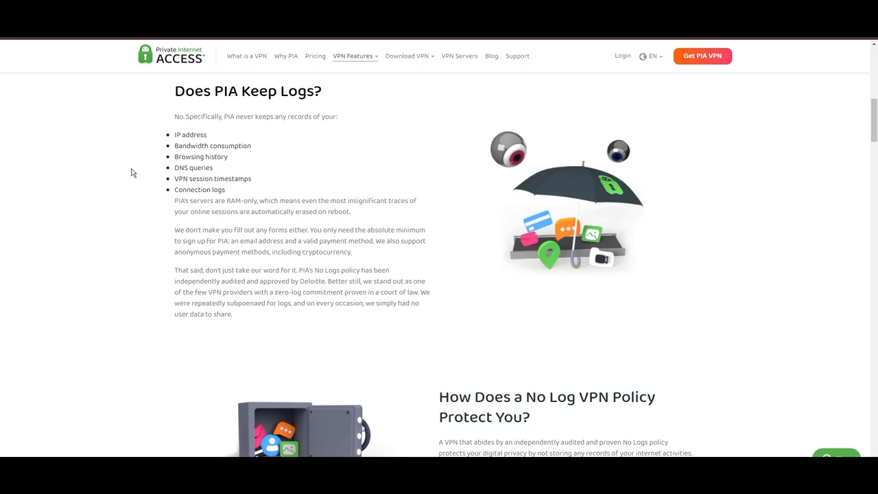
{"action": "mouse_move", "coordinate": [2, 245]}
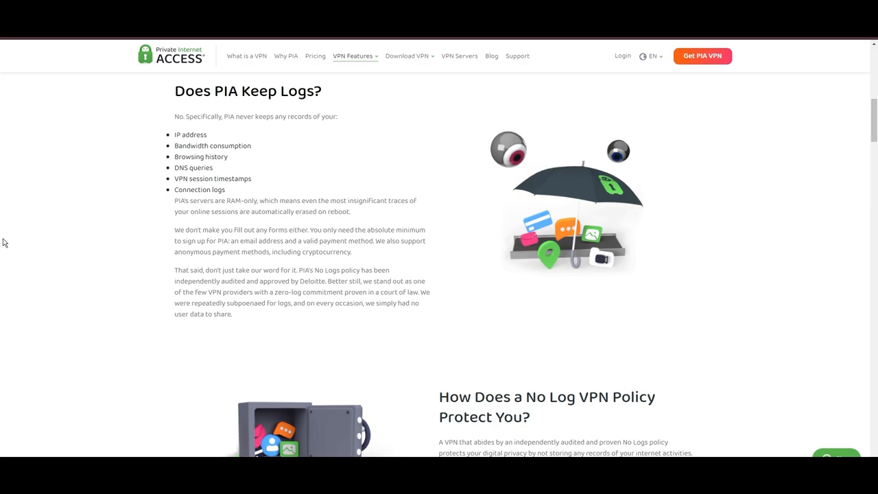
{"action": "mouse_move", "coordinate": [30, 242]}
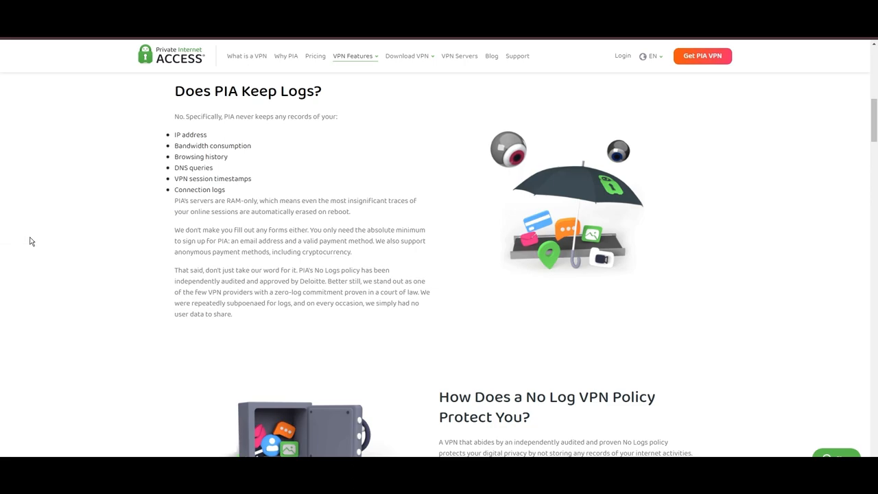
{"action": "mouse_move", "coordinate": [190, 192]}
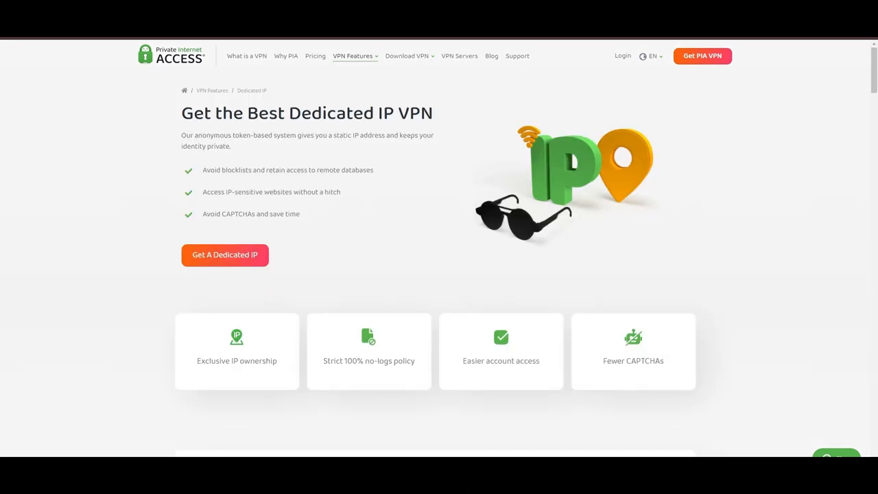
{"action": "mouse_move", "coordinate": [327, 101]}
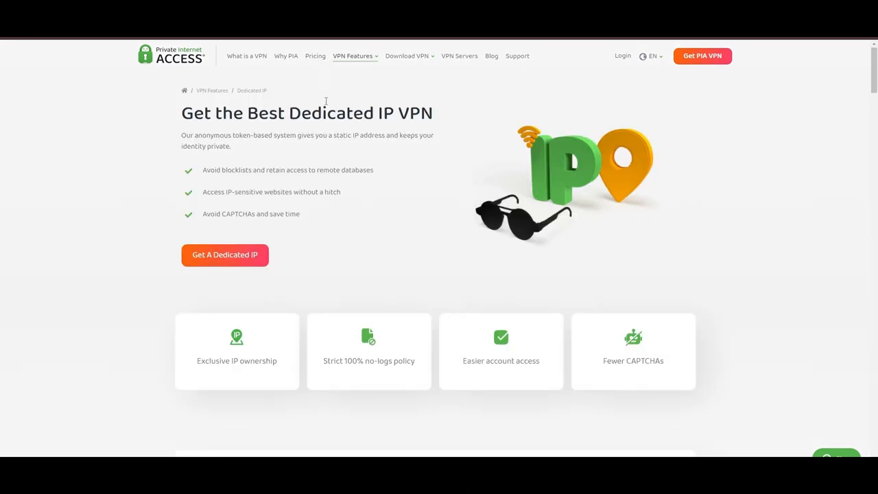
{"action": "mouse_move", "coordinate": [333, 108]}
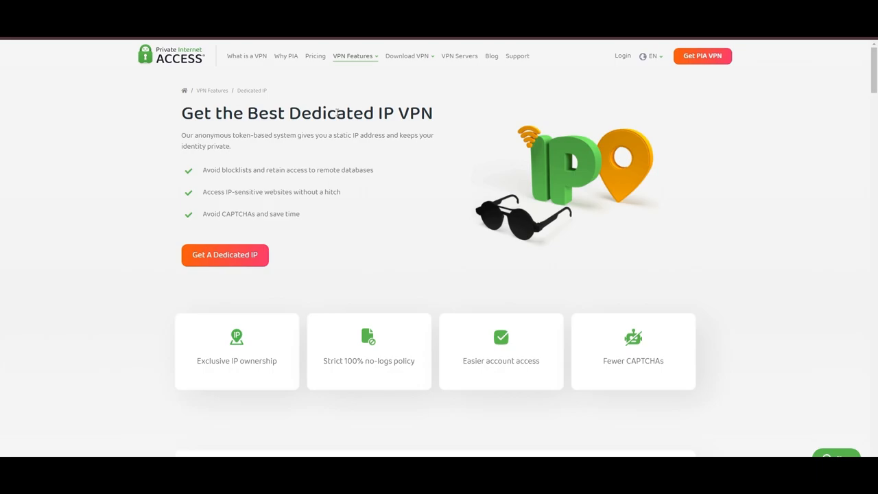
{"action": "mouse_move", "coordinate": [491, 97]}
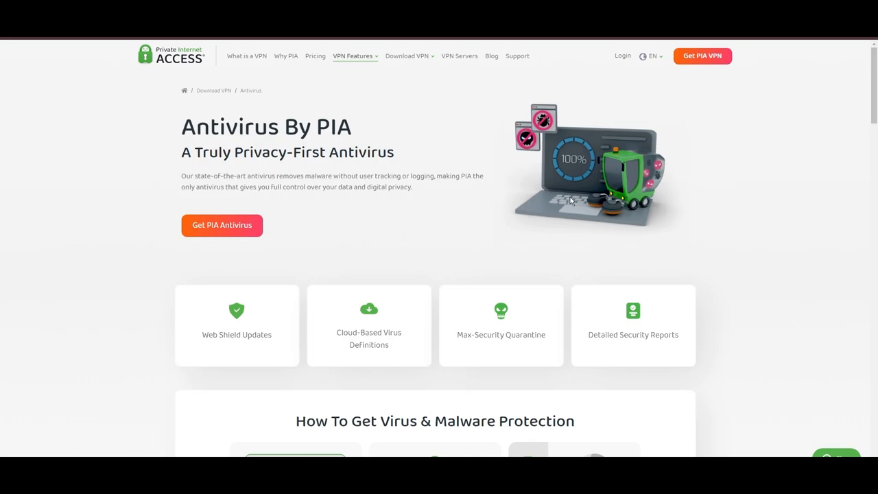
{"action": "mouse_move", "coordinate": [467, 219]}
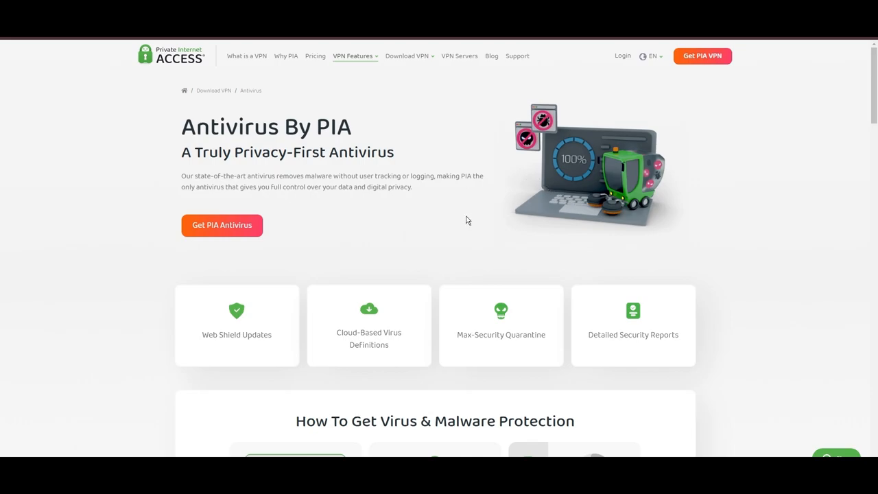
{"action": "mouse_move", "coordinate": [490, 236]}
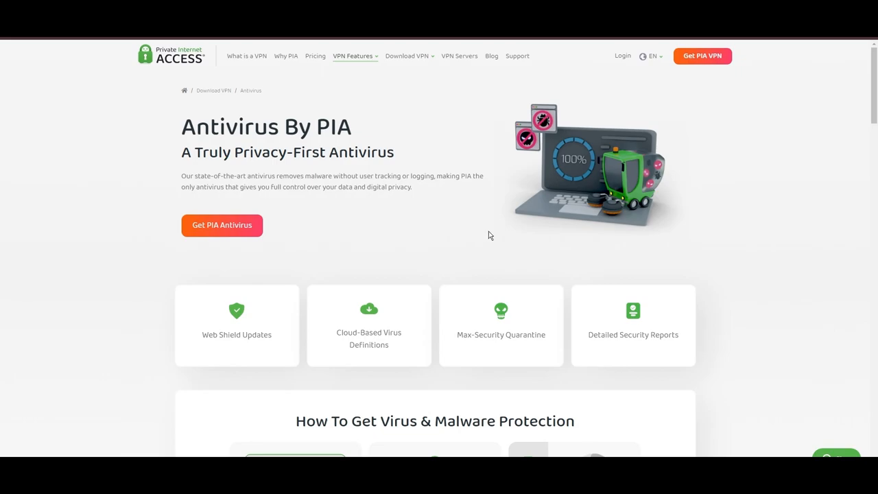
{"action": "mouse_move", "coordinate": [639, 162]}
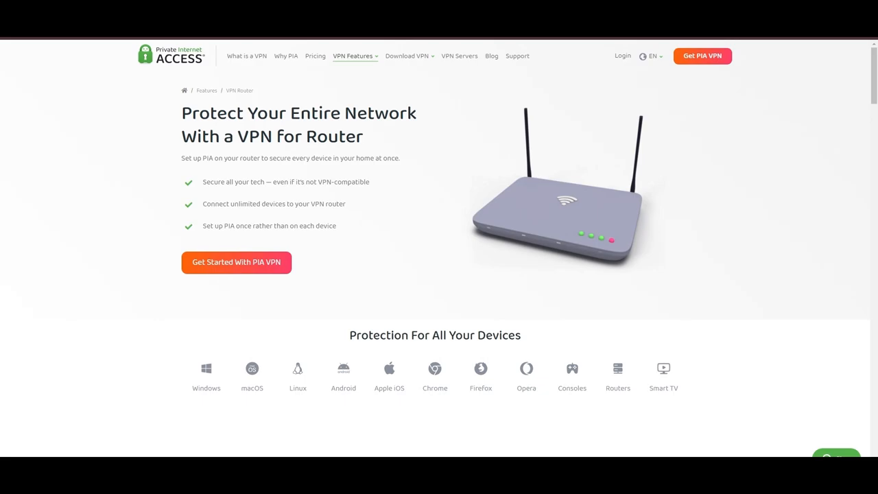
{"action": "mouse_move", "coordinate": [587, 172]}
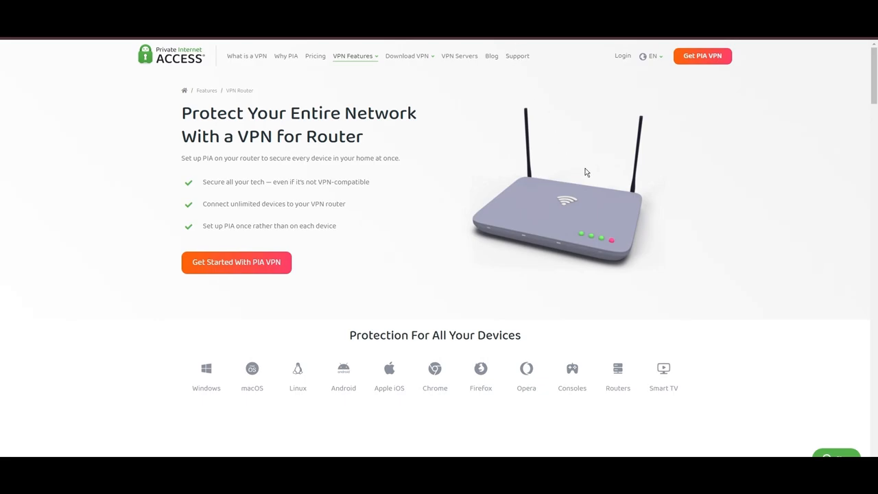
{"action": "mouse_move", "coordinate": [620, 215]}
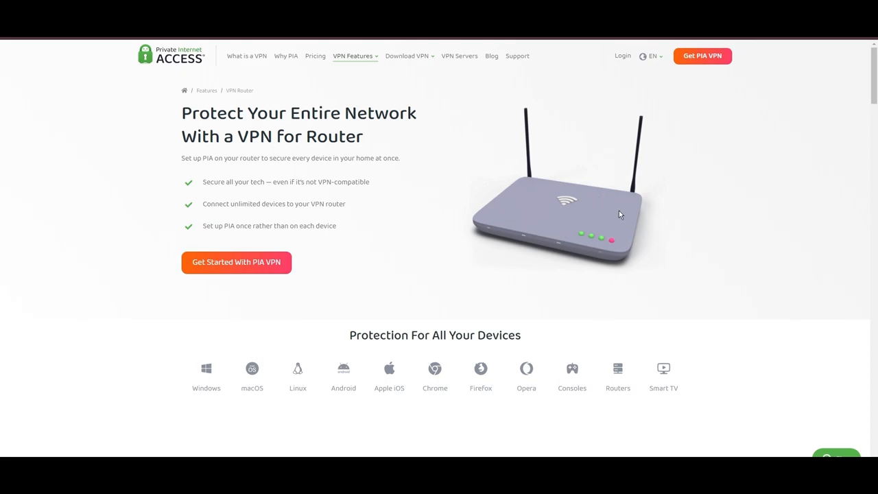
Read PIA's VPN for Router page to 'What Is a VPN Router?', then go to Pricing.
{"action": "scroll", "scroll_direction": "down", "scroll_amount": 3}
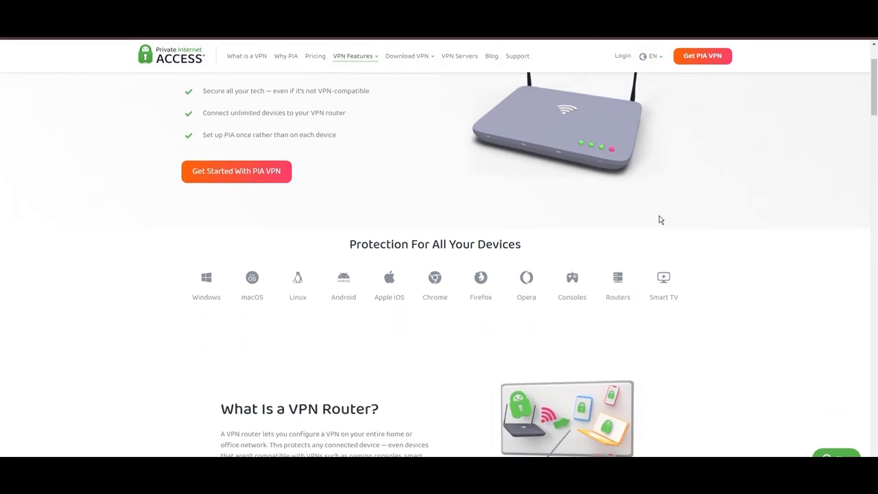
{"action": "scroll", "scroll_direction": "down", "scroll_amount": 3}
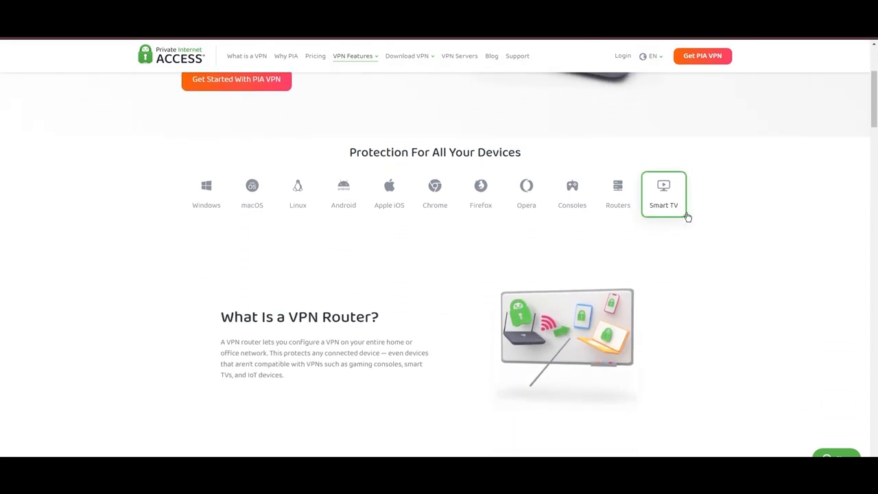
{"action": "scroll", "scroll_direction": "down", "scroll_amount": 3}
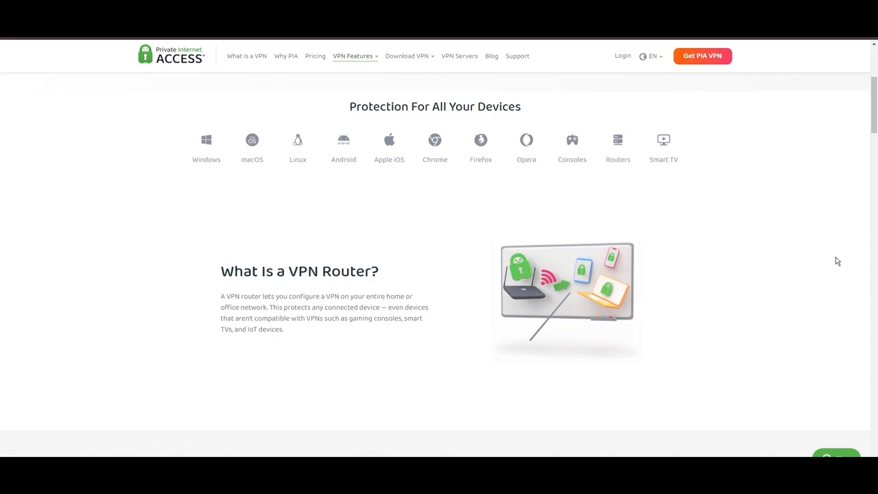
{"action": "mouse_move", "coordinate": [664, 148]}
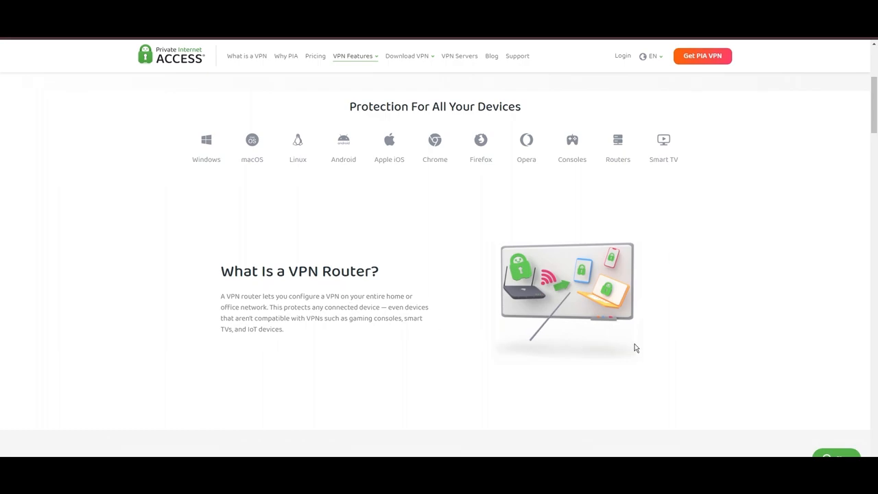
{"action": "left_click", "coordinate": [316, 55]}
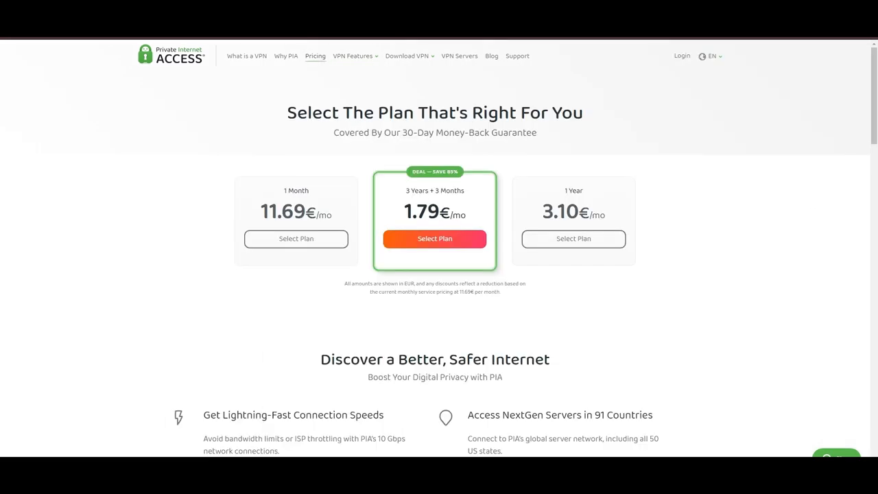
{"action": "mouse_move", "coordinate": [826, 182]}
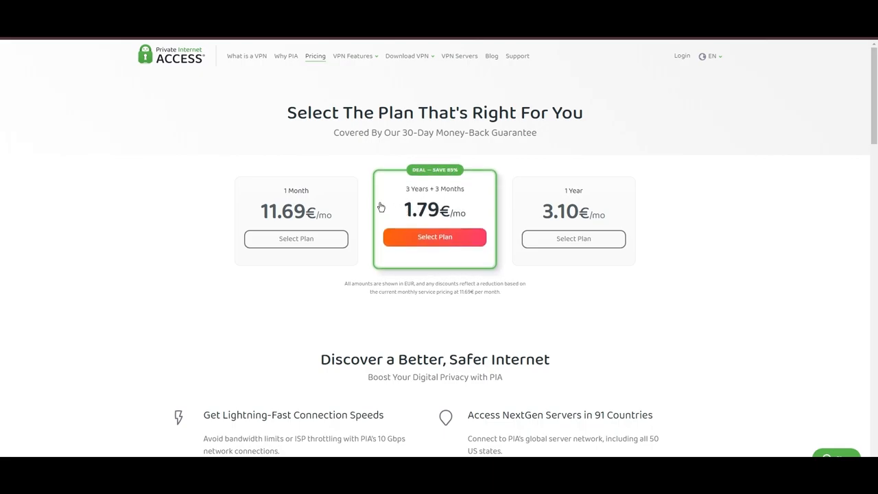
{"action": "mouse_move", "coordinate": [434, 176]}
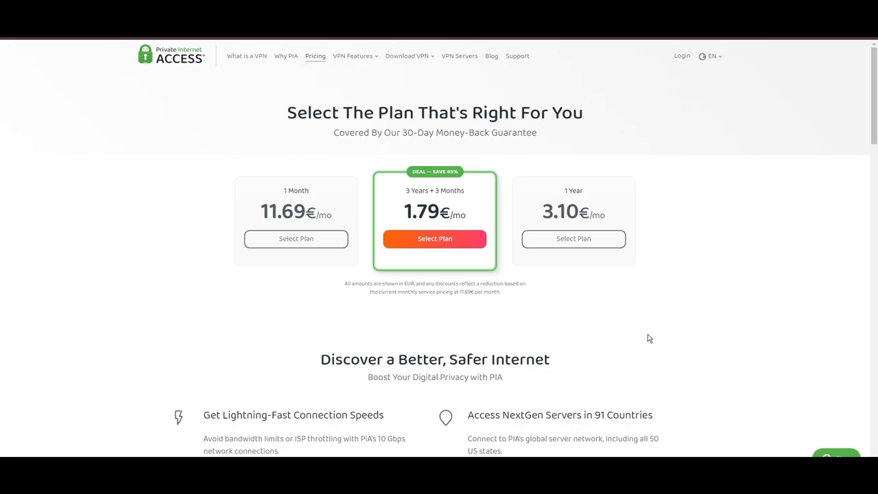
{"action": "mouse_move", "coordinate": [808, 318]}
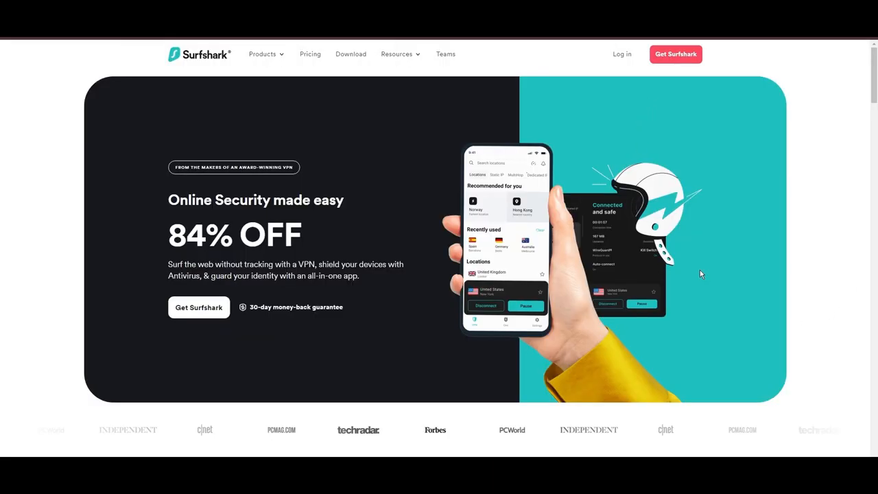
Scroll Surfshark's home page past the 84% OFF offer, 100+ countries and 3200+ servers sections.
{"action": "scroll", "scroll_direction": "down", "scroll_amount": 3}
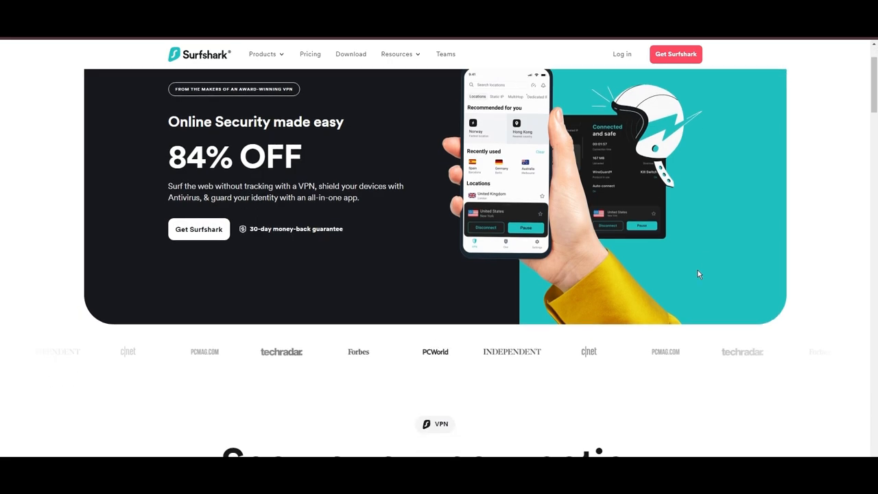
{"action": "scroll", "scroll_direction": "down", "scroll_amount": 3}
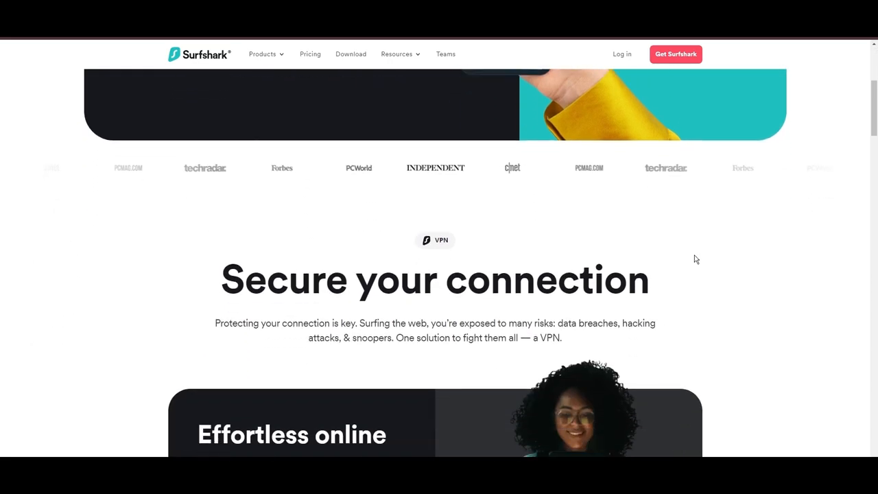
{"action": "scroll", "scroll_direction": "down", "scroll_amount": 3}
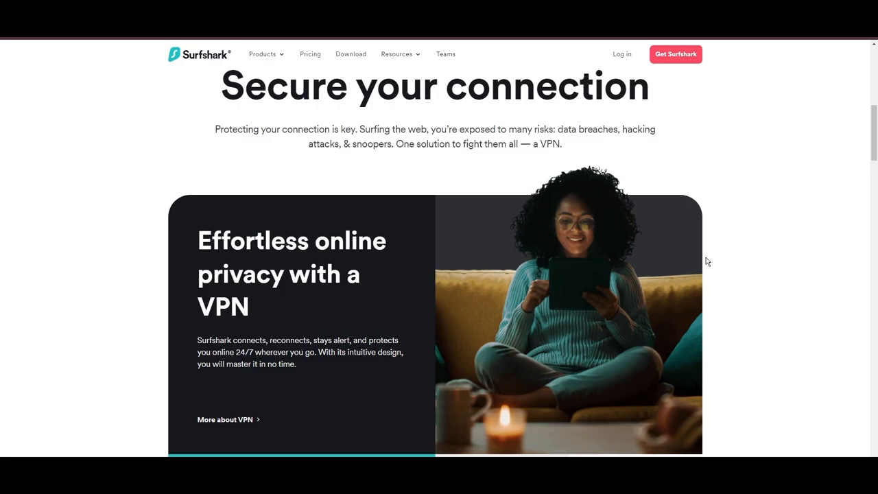
{"action": "scroll", "scroll_direction": "down", "scroll_amount": 3}
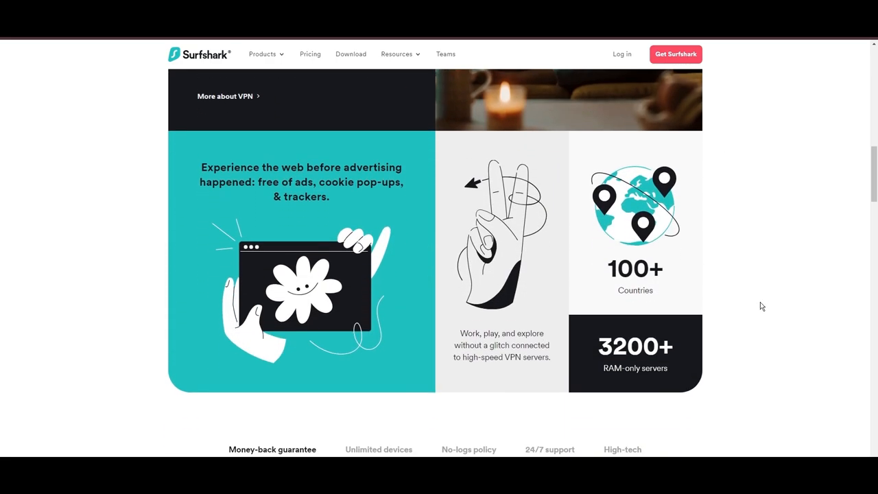
{"action": "scroll", "scroll_direction": "down", "scroll_amount": 3}
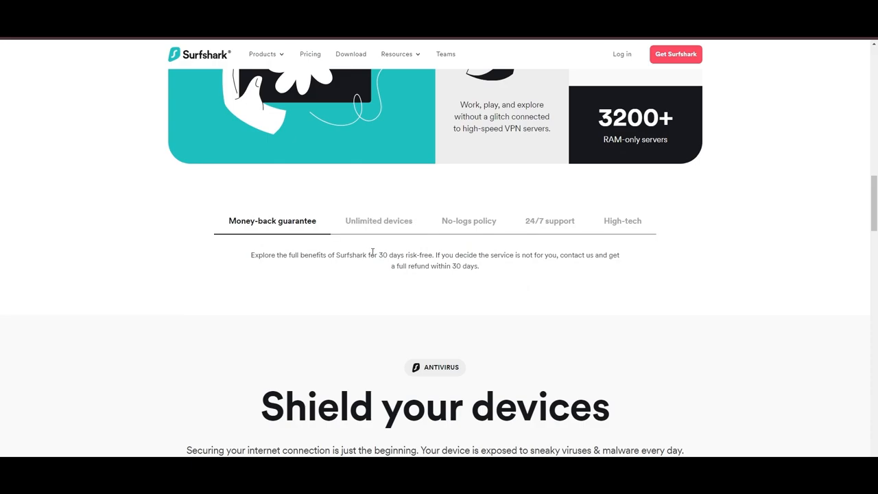
Highlight '30 days risk-free' and view the Unlimited devices, 24/7 support and High-tech feature details.
{"action": "left_click_drag", "start_coordinate": [379, 254], "coordinate": [433, 254]}
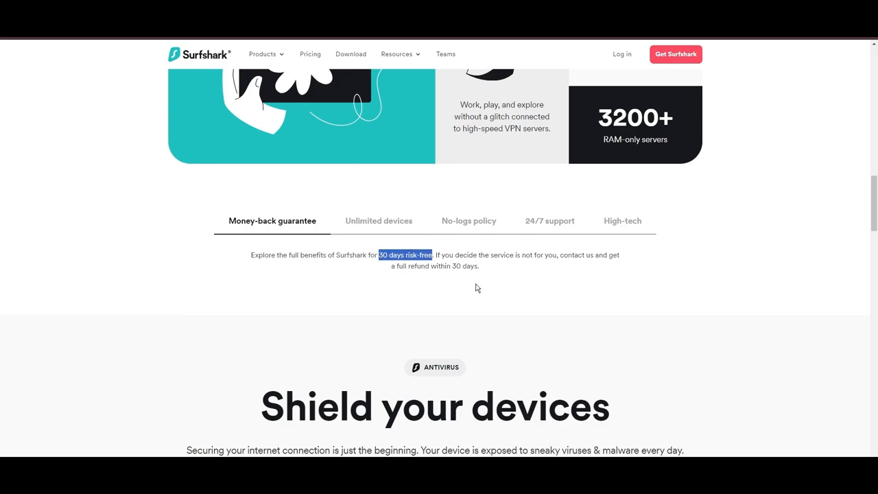
{"action": "left_click", "coordinate": [378, 220]}
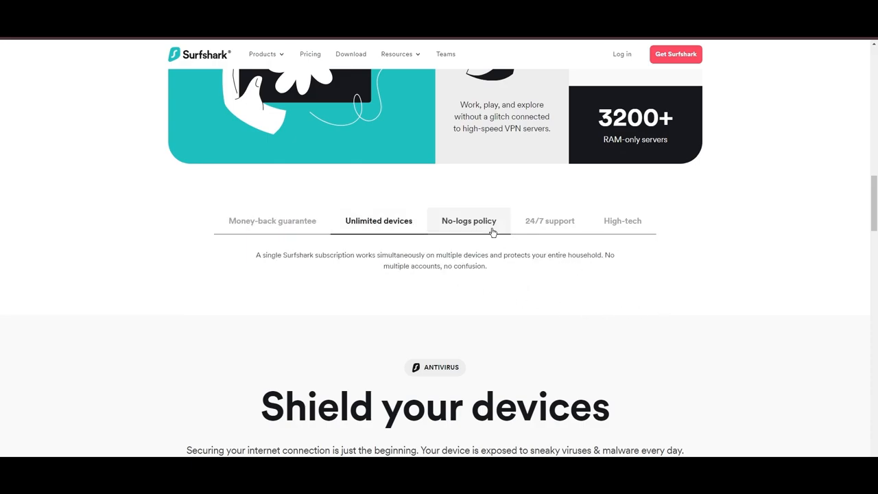
{"action": "left_click", "coordinate": [549, 220]}
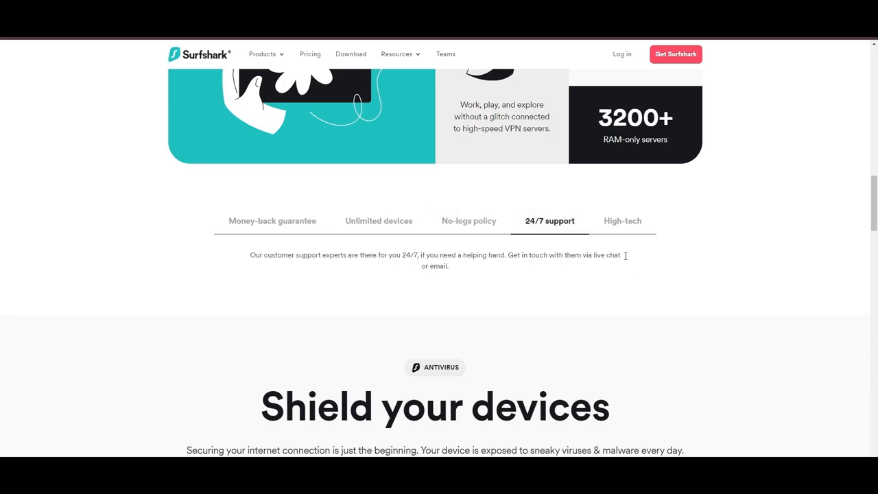
{"action": "left_click", "coordinate": [622, 219]}
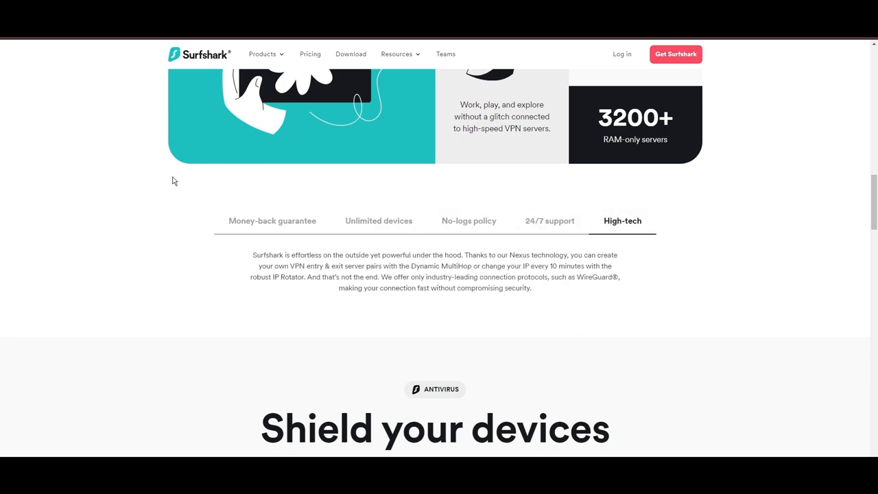
{"action": "scroll", "scroll_direction": "down", "scroll_amount": 3}
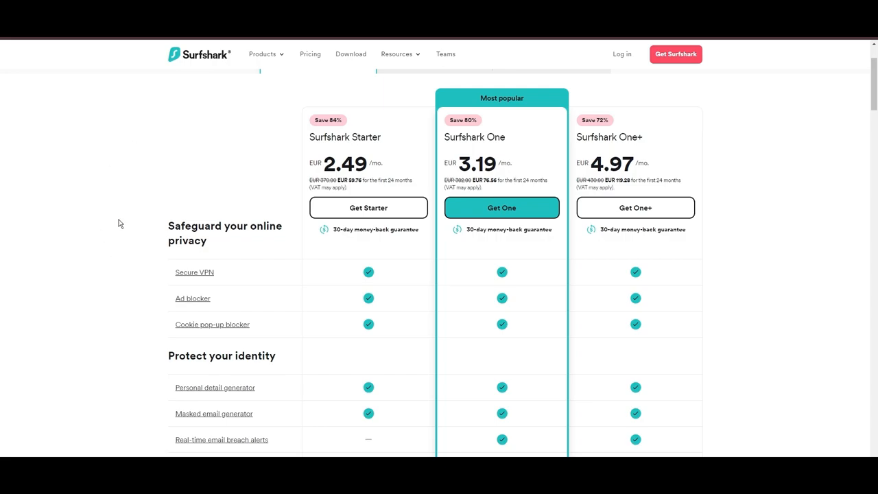
{"action": "mouse_move", "coordinate": [349, 266]}
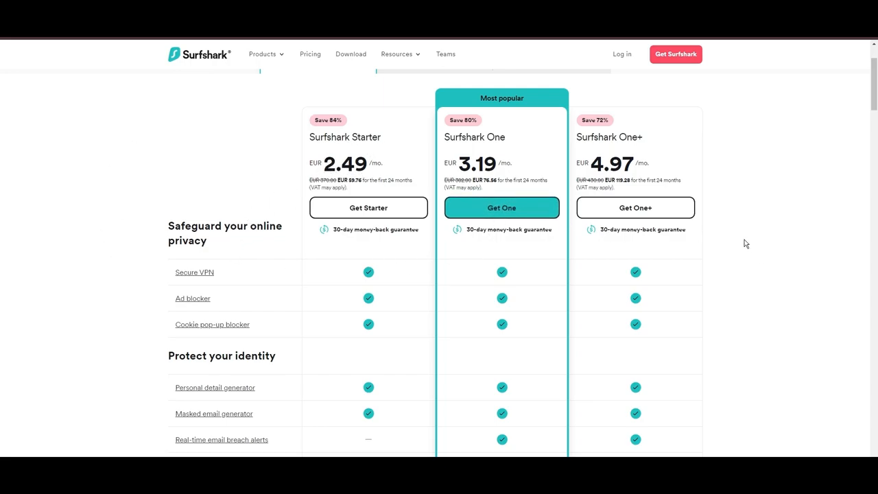
Scroll Surfshark's plan comparison table of Starter, One and One+ features.
{"action": "scroll", "scroll_direction": "down", "scroll_amount": 3}
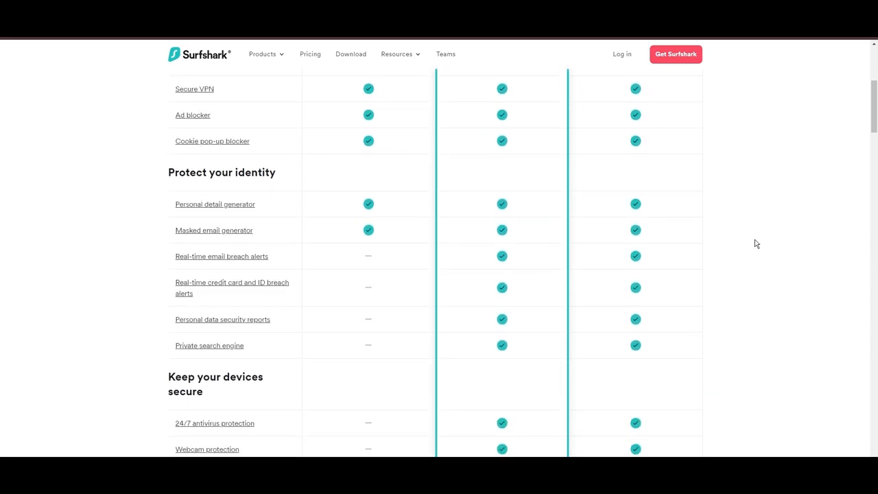
{"action": "scroll", "scroll_direction": "down", "scroll_amount": 3}
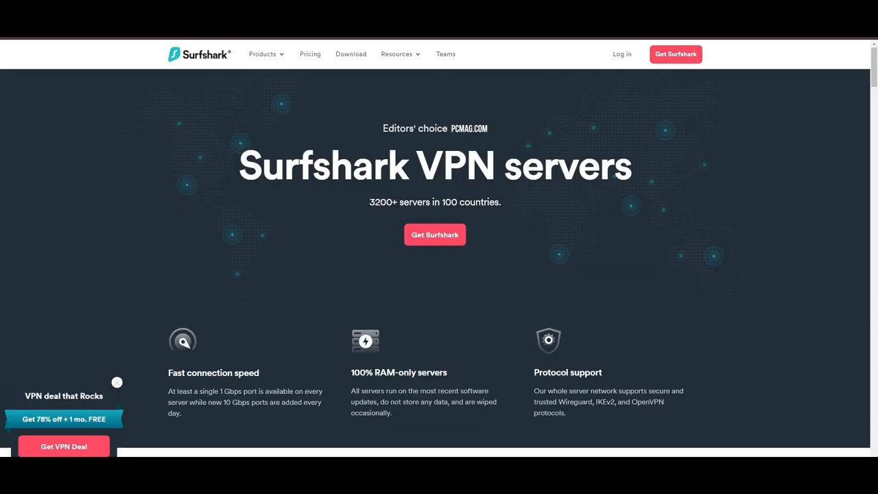
Browse Surfshark's Europe server list, then the Americas list from Argentina to Venezuela.
{"action": "scroll", "scroll_direction": "down", "scroll_amount": 3}
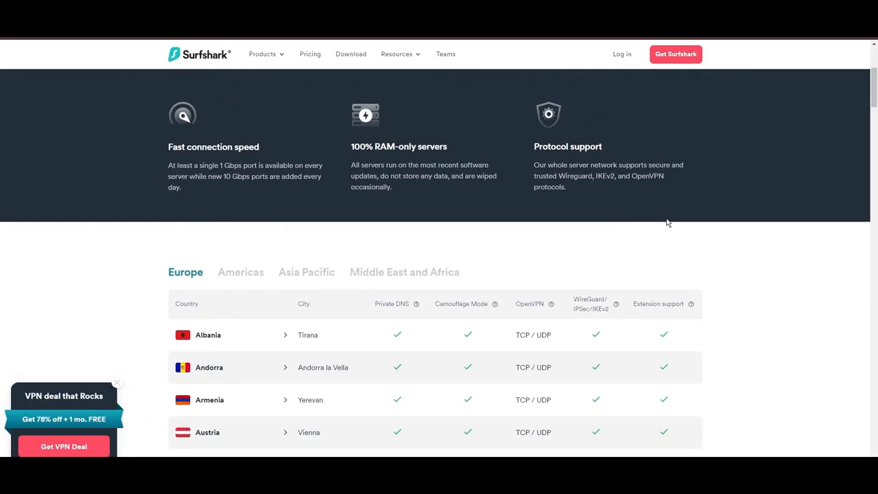
{"action": "scroll", "scroll_direction": "down", "scroll_amount": 3}
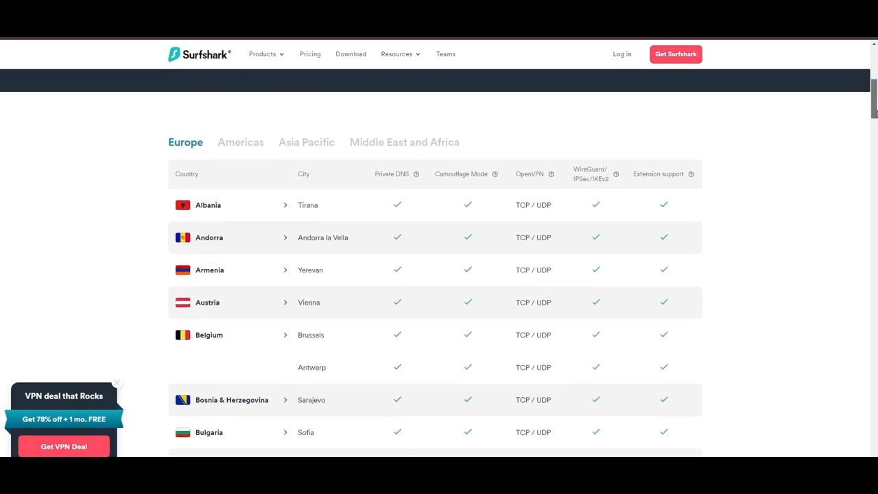
{"action": "scroll", "scroll_direction": "down", "scroll_amount": 3}
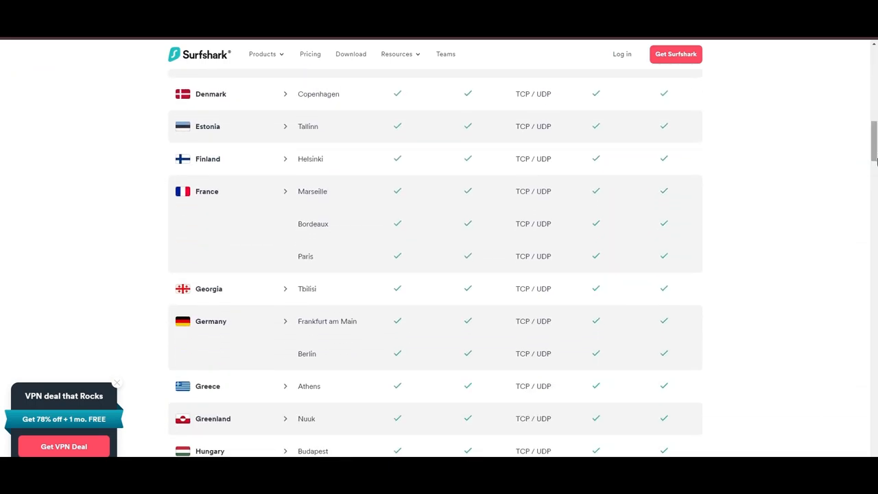
{"action": "scroll", "scroll_direction": "down", "scroll_amount": 3}
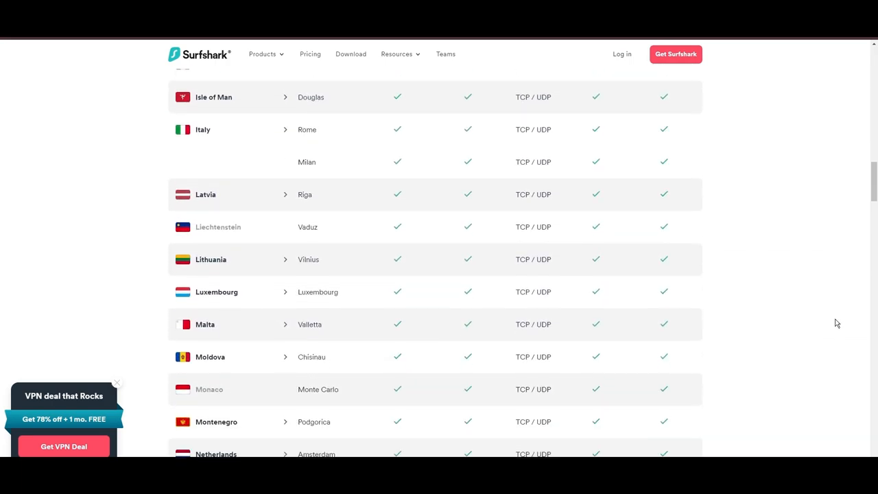
{"action": "scroll", "scroll_direction": "down", "scroll_amount": 3}
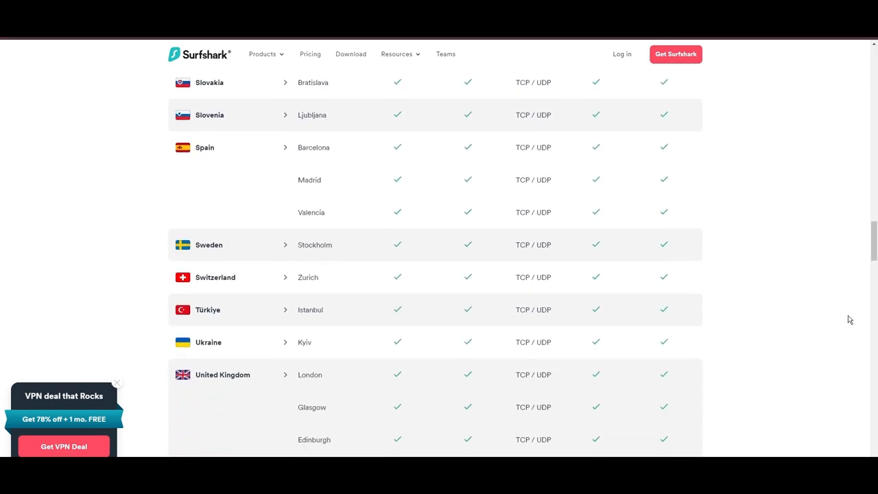
{"action": "scroll", "scroll_direction": "down", "scroll_amount": 3}
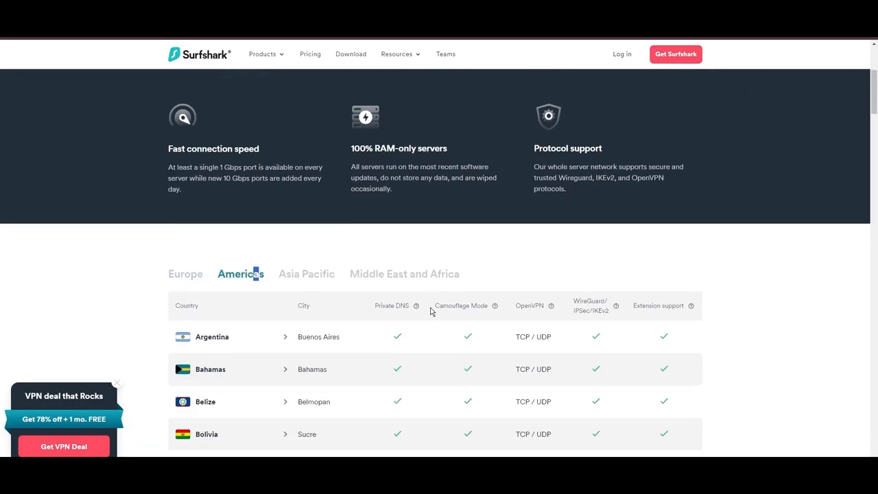
{"action": "scroll", "scroll_direction": "down", "scroll_amount": 3}
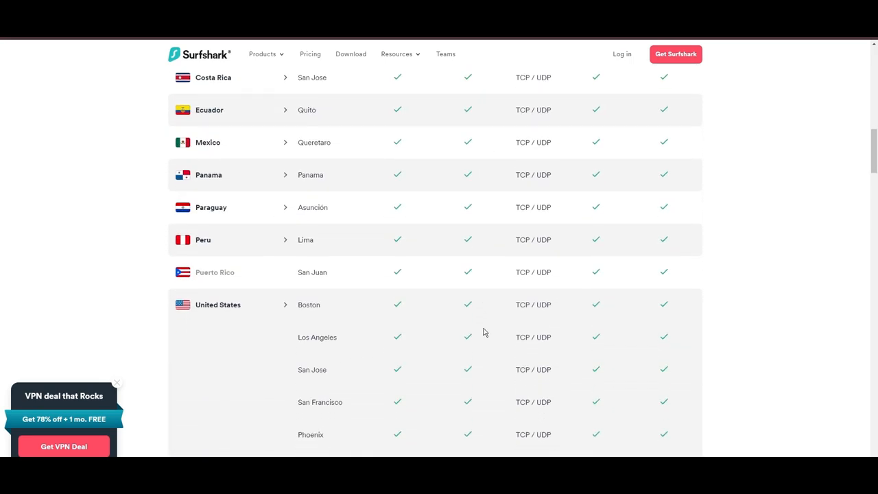
{"action": "scroll", "scroll_direction": "down", "scroll_amount": 3}
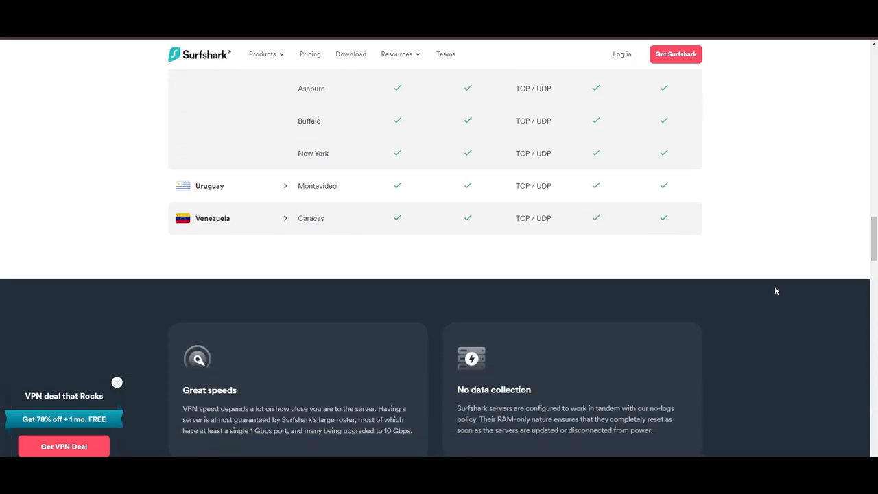
{"action": "scroll", "scroll_direction": "up", "scroll_amount": 3}
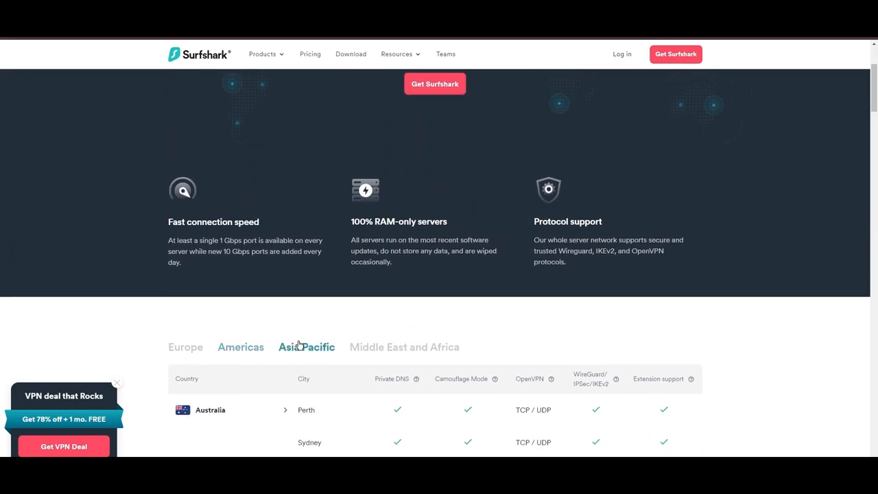
Scroll the Asia Pacific server list past Australia's Perth, Sydney, Brisbane and Melbourne entries.
{"action": "scroll", "scroll_direction": "down", "scroll_amount": 3}
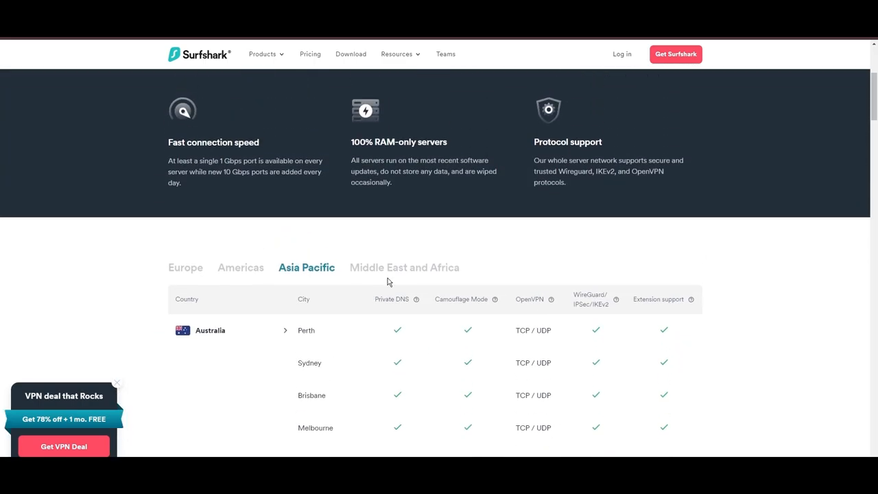
{"action": "scroll", "scroll_direction": "down", "scroll_amount": 3}
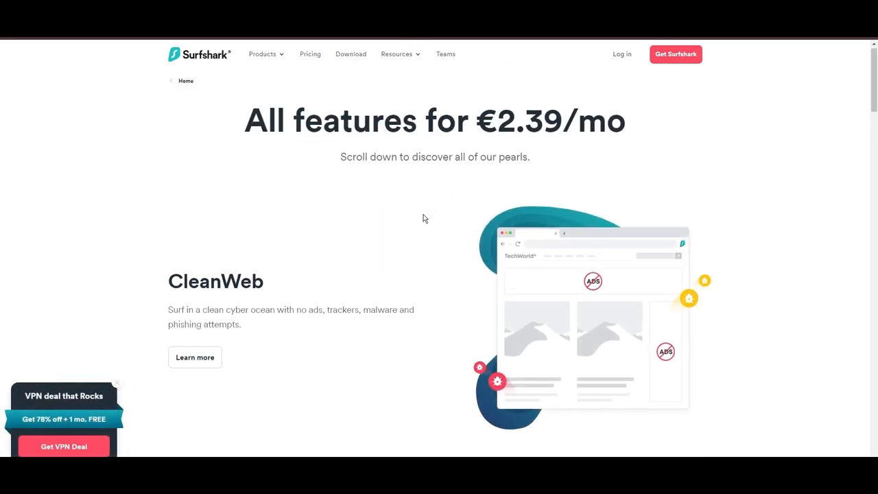
Scroll the €2.39/mo features page through feature cards, competitor comparison and 24/7 support to the footer.
{"action": "scroll", "scroll_direction": "down", "scroll_amount": 3}
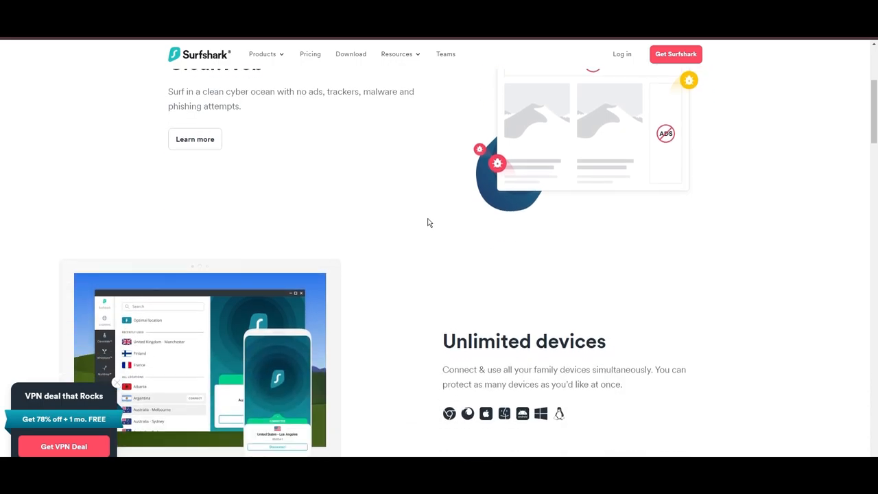
{"action": "scroll", "scroll_direction": "down", "scroll_amount": 3}
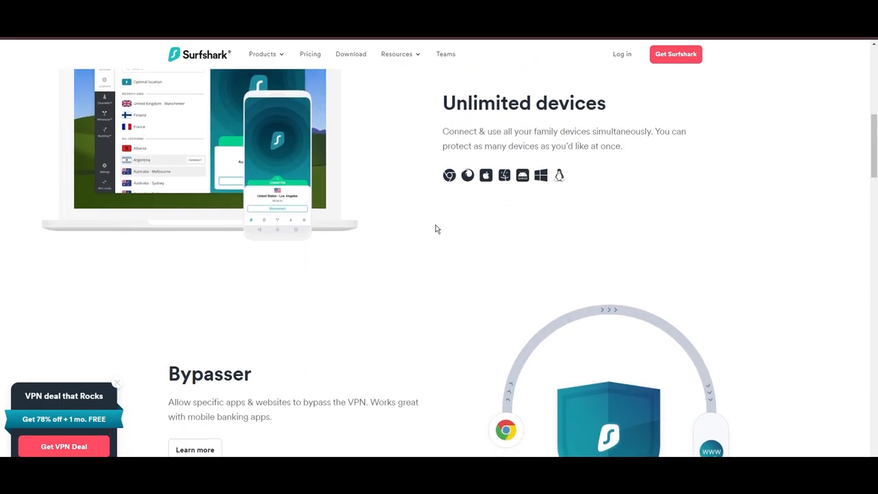
{"action": "scroll", "scroll_direction": "down", "scroll_amount": 3}
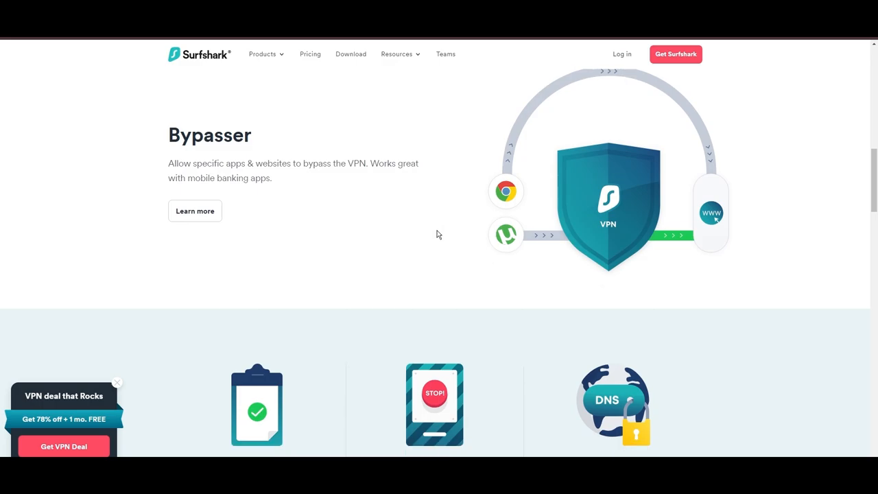
{"action": "scroll", "scroll_direction": "down", "scroll_amount": 3}
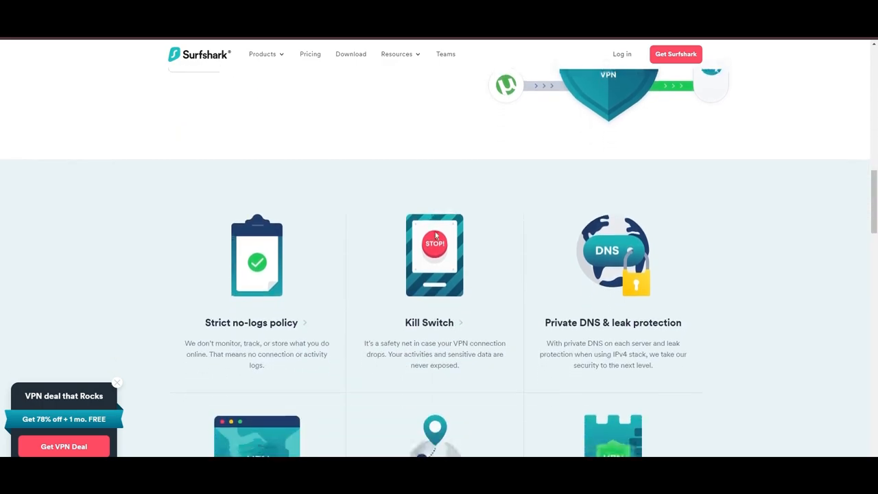
{"action": "scroll", "scroll_direction": "down", "scroll_amount": 3}
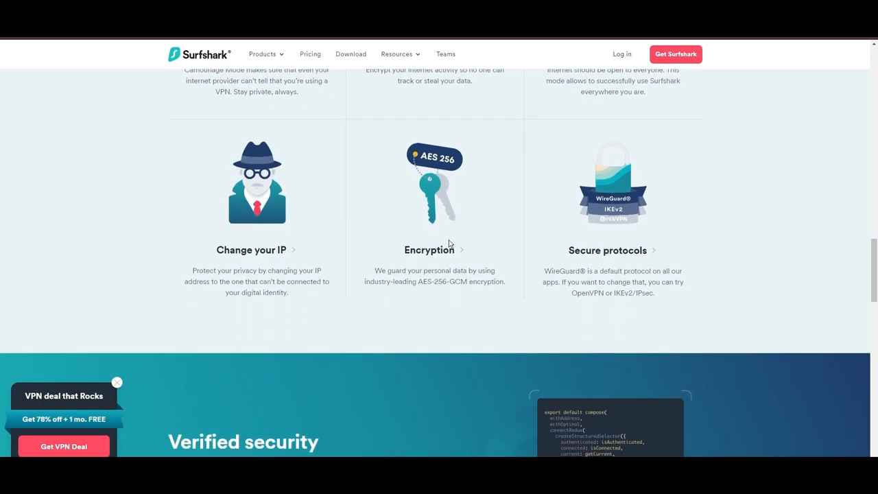
{"action": "scroll", "scroll_direction": "down", "scroll_amount": 3}
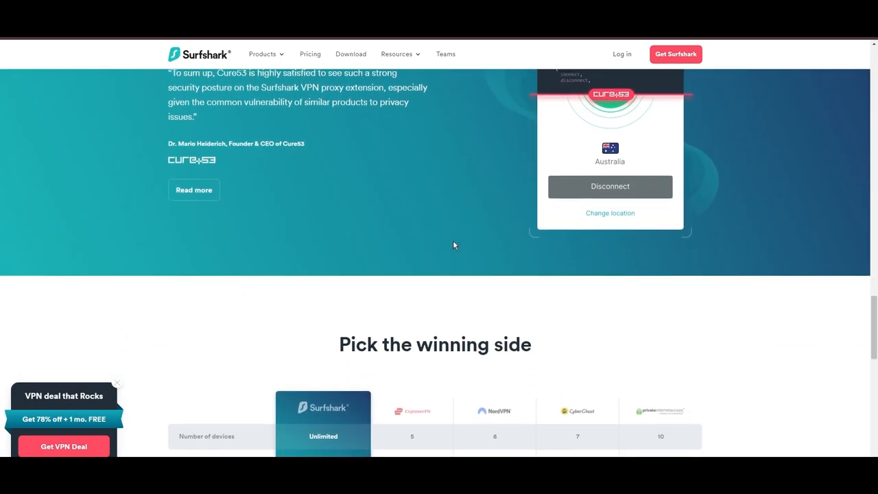
{"action": "scroll", "scroll_direction": "down", "scroll_amount": 3}
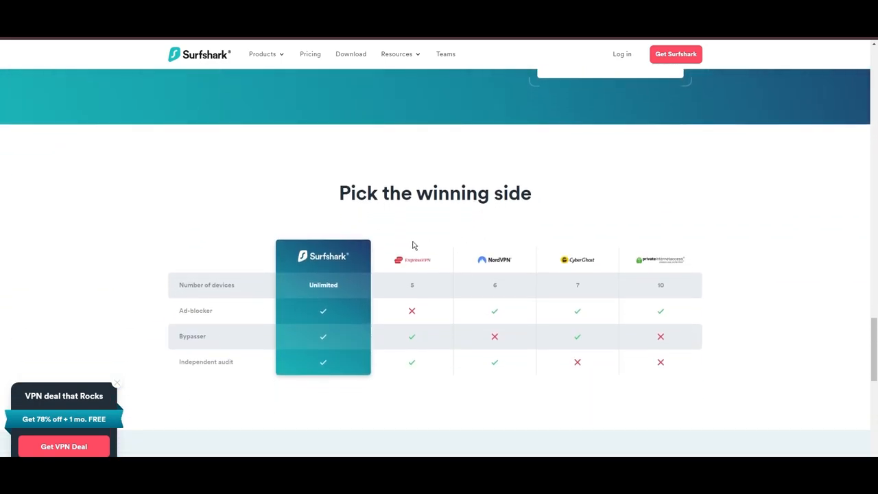
{"action": "scroll", "scroll_direction": "down", "scroll_amount": 3}
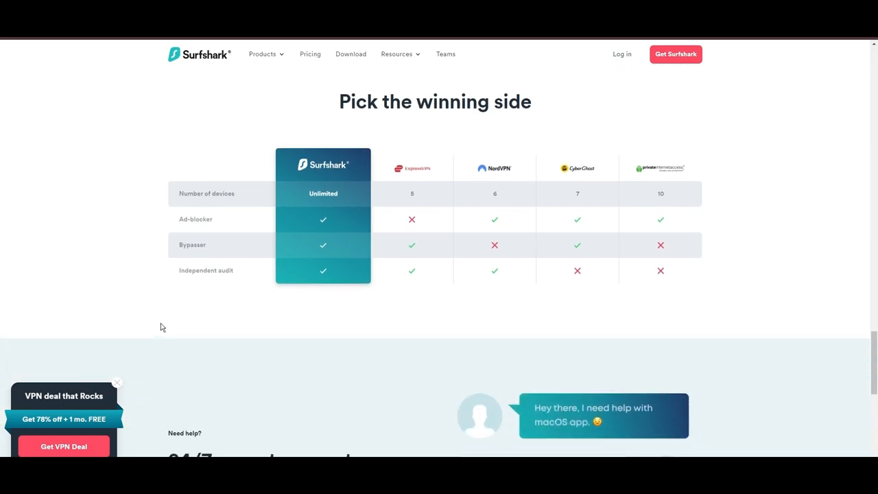
{"action": "scroll", "scroll_direction": "down", "scroll_amount": 3}
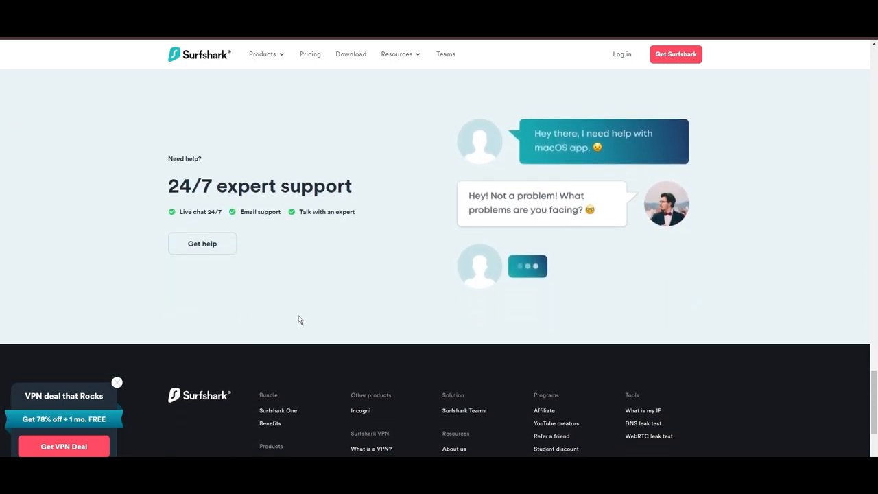
{"action": "scroll", "scroll_direction": "down", "scroll_amount": 3}
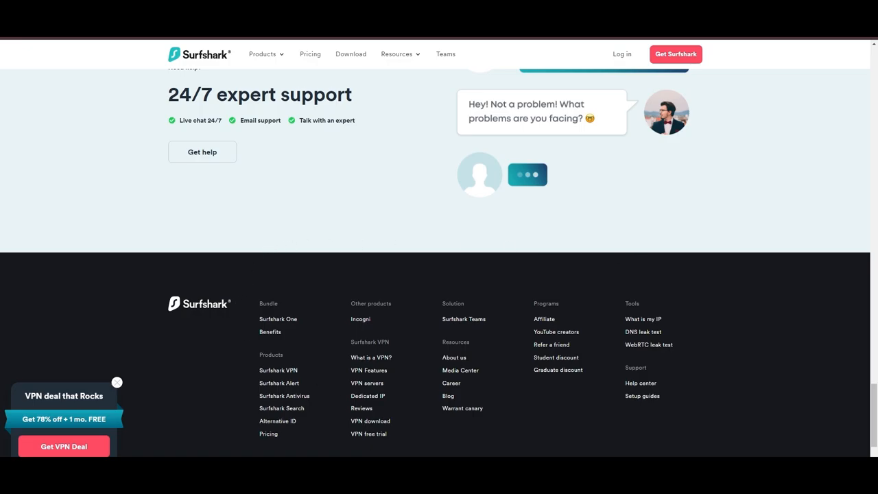